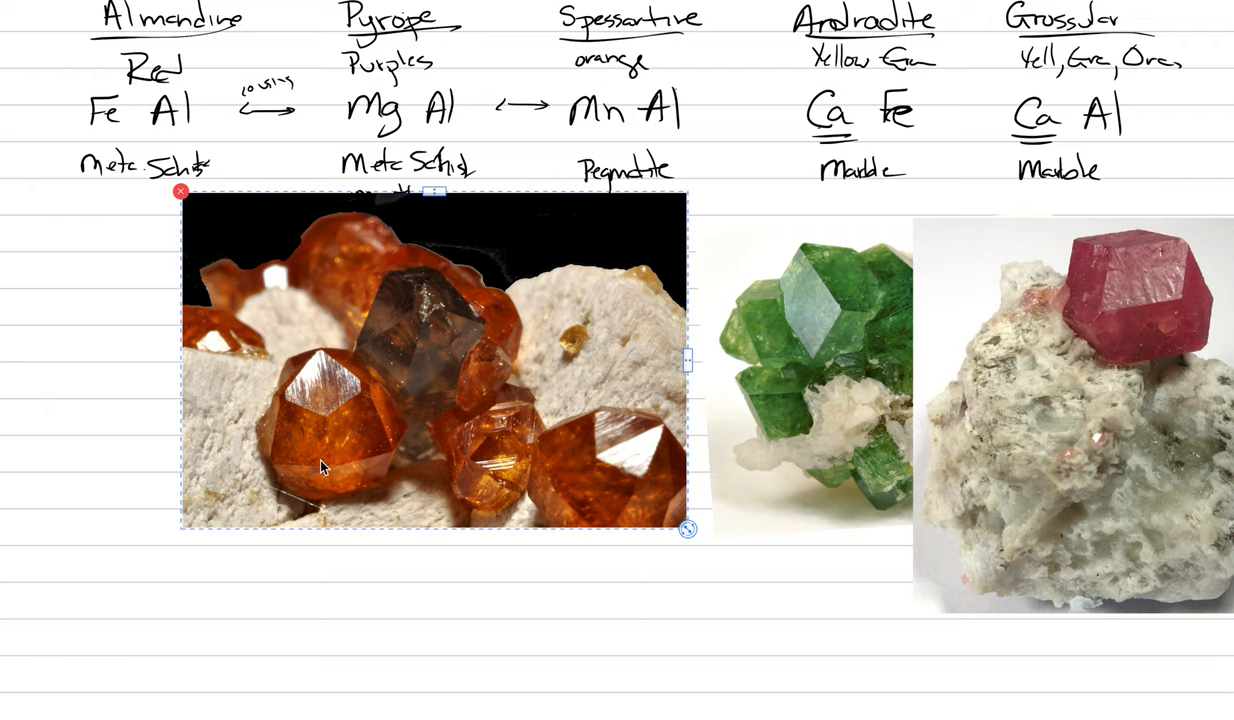
# Scroll the notebook page down to the area below the garnet crystal photos
pyautogui.scroll(-3)
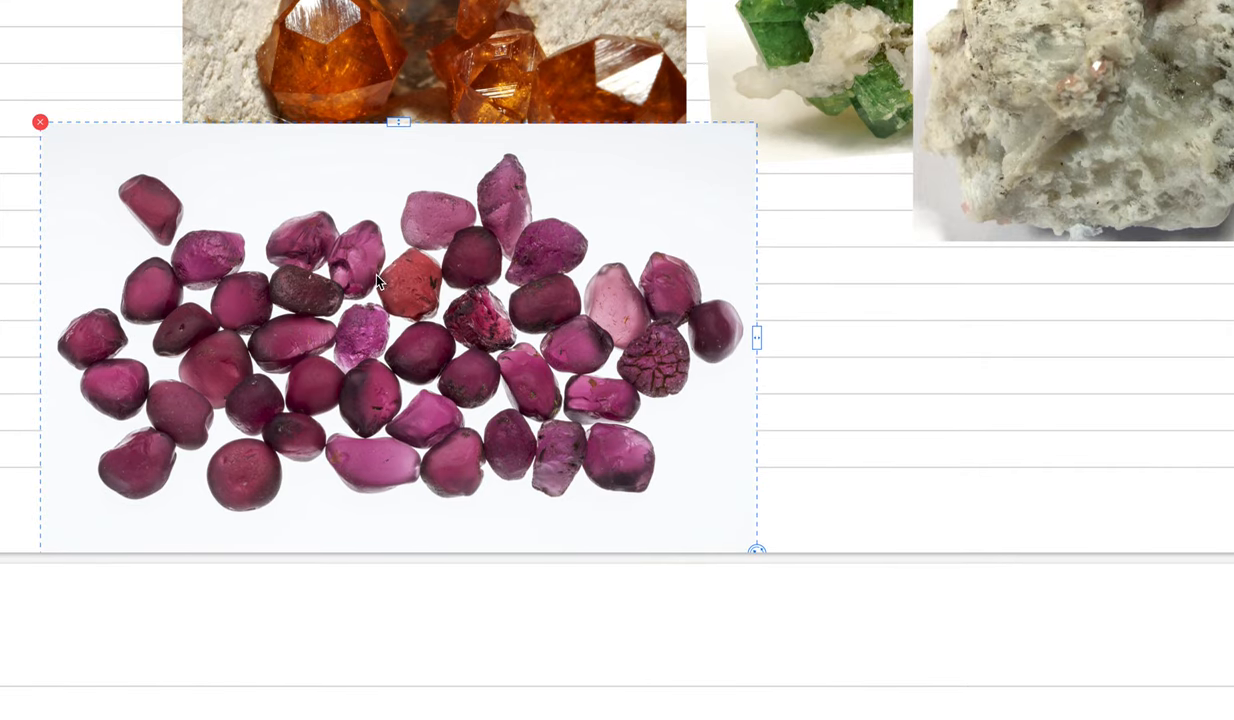
pyautogui.scroll(-3)
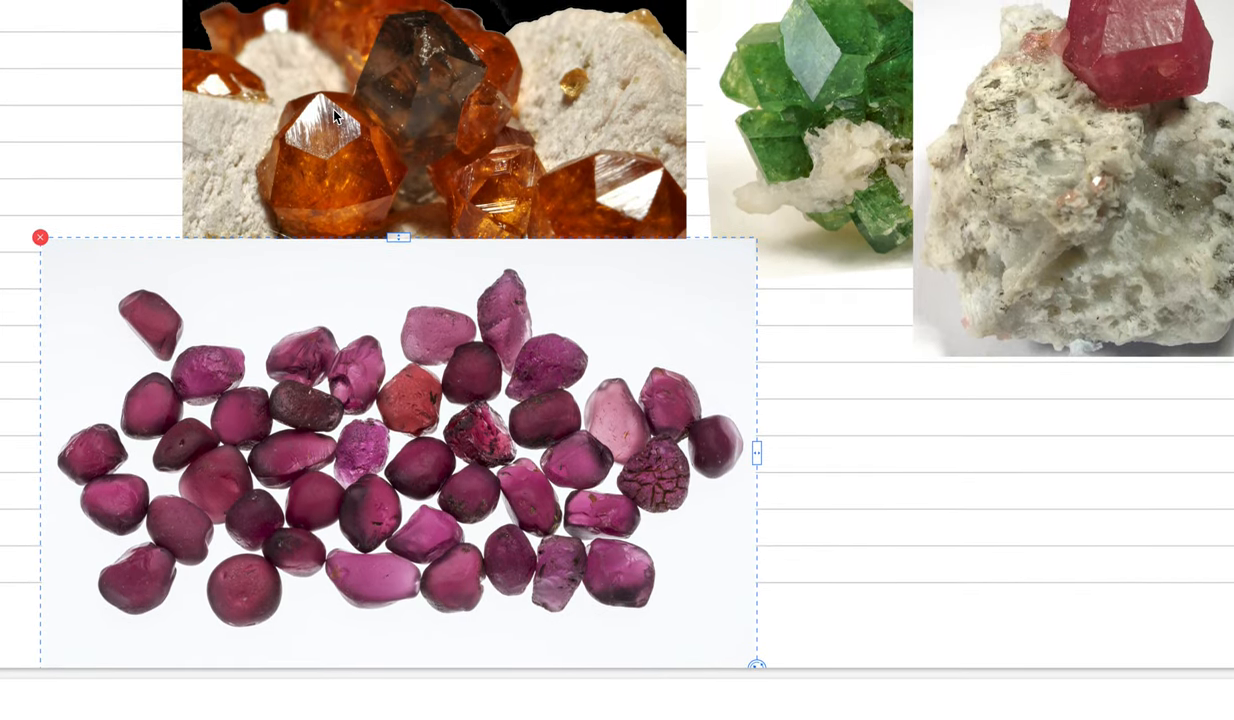
pyautogui.scroll(-3)
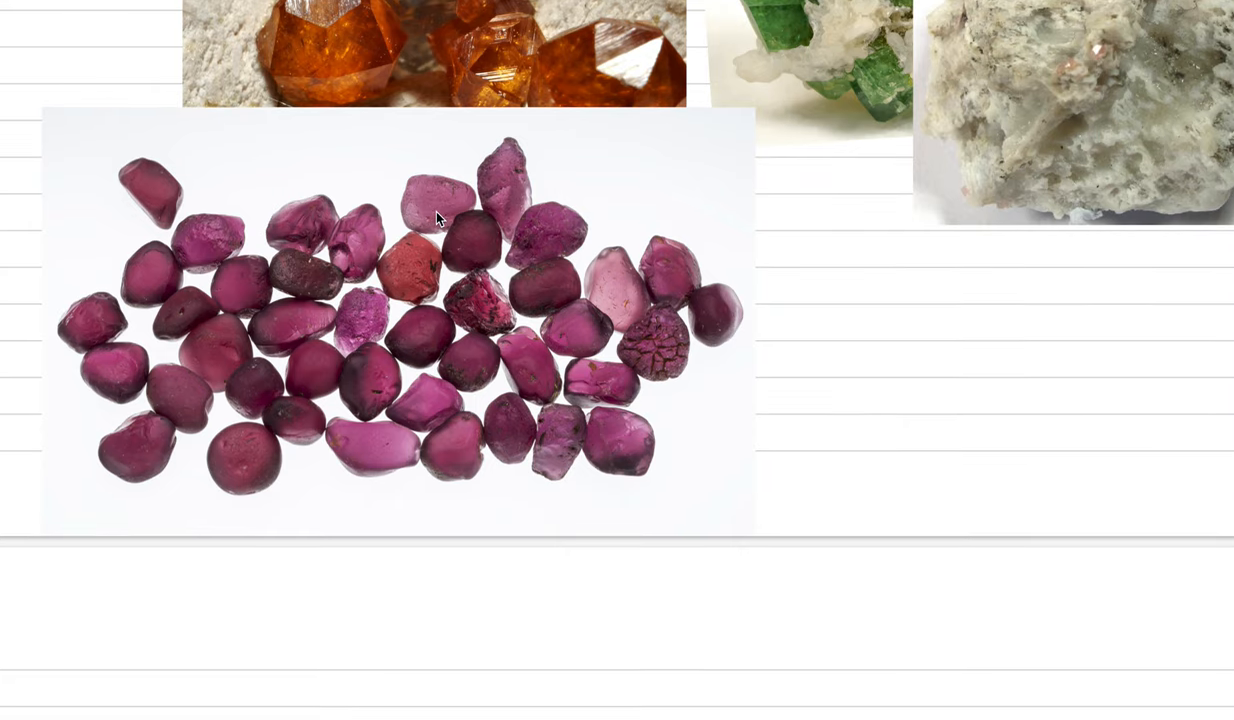
pyautogui.moveTo(424, 190)
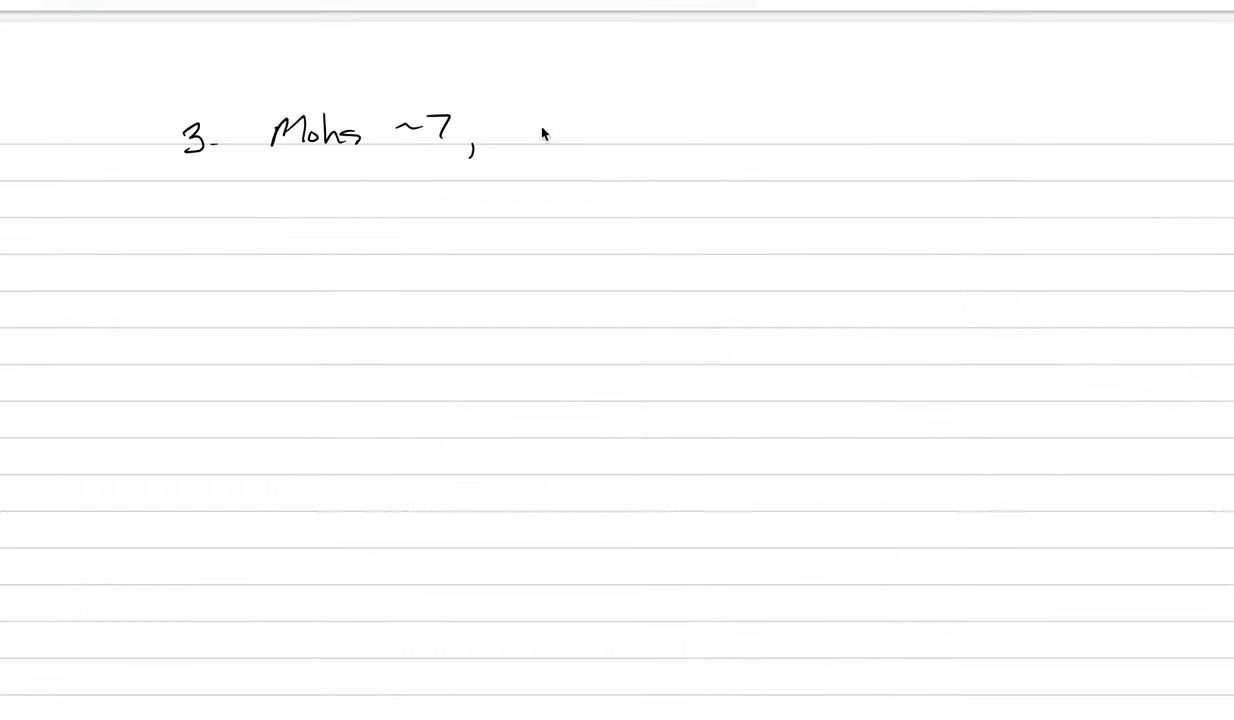
# Handwrite 'No cleavage' and start 'density' for item 3 on the lined page
pyautogui.write('No cleavag')
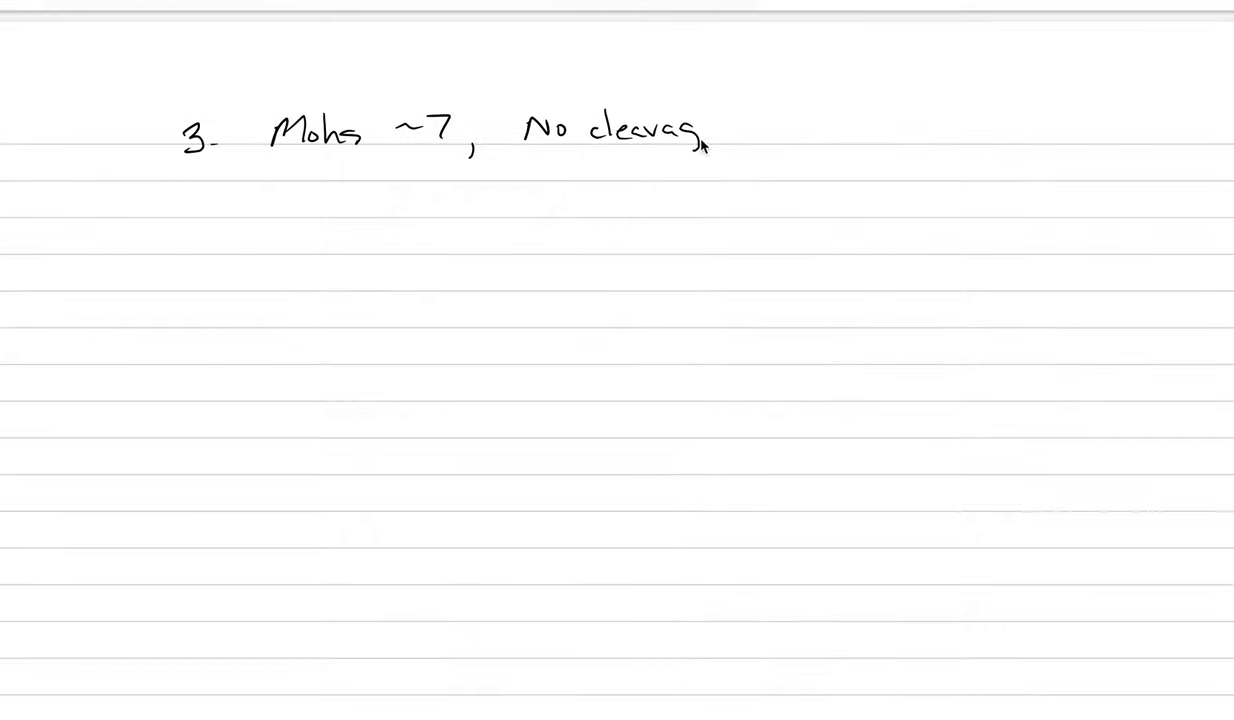
pyautogui.write('e ,')
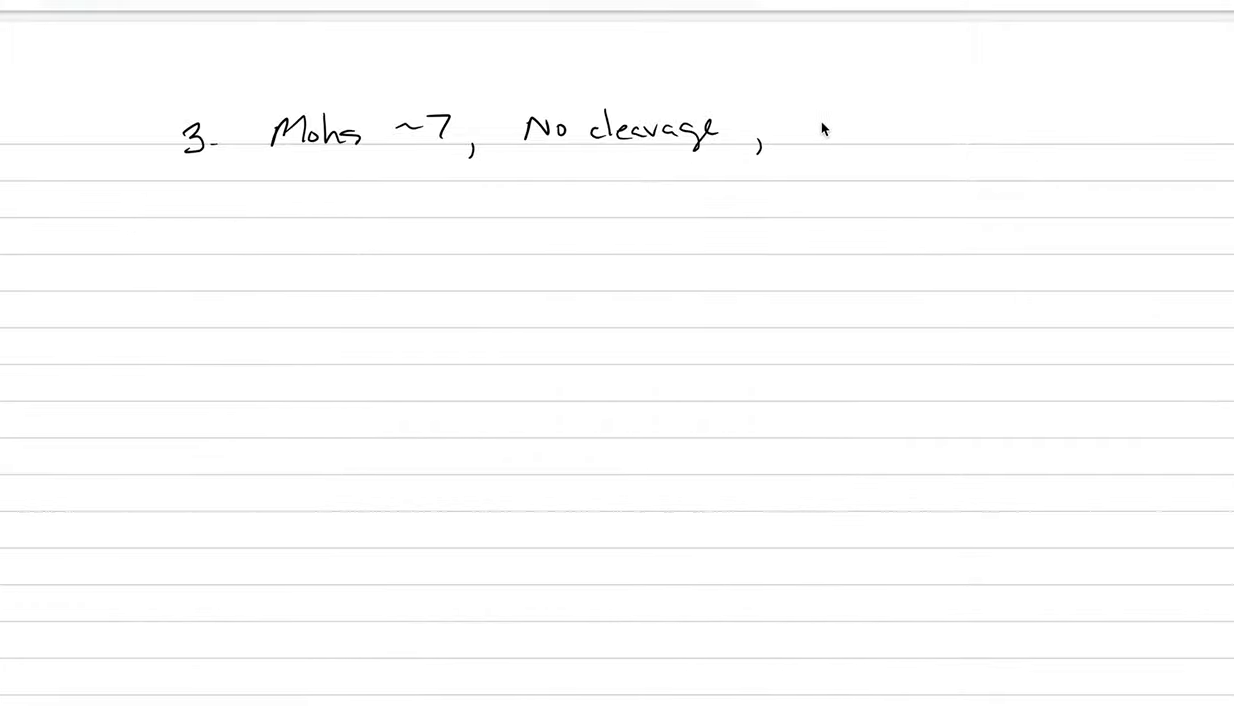
pyautogui.write('density 3.8-4.2 g/cm3')
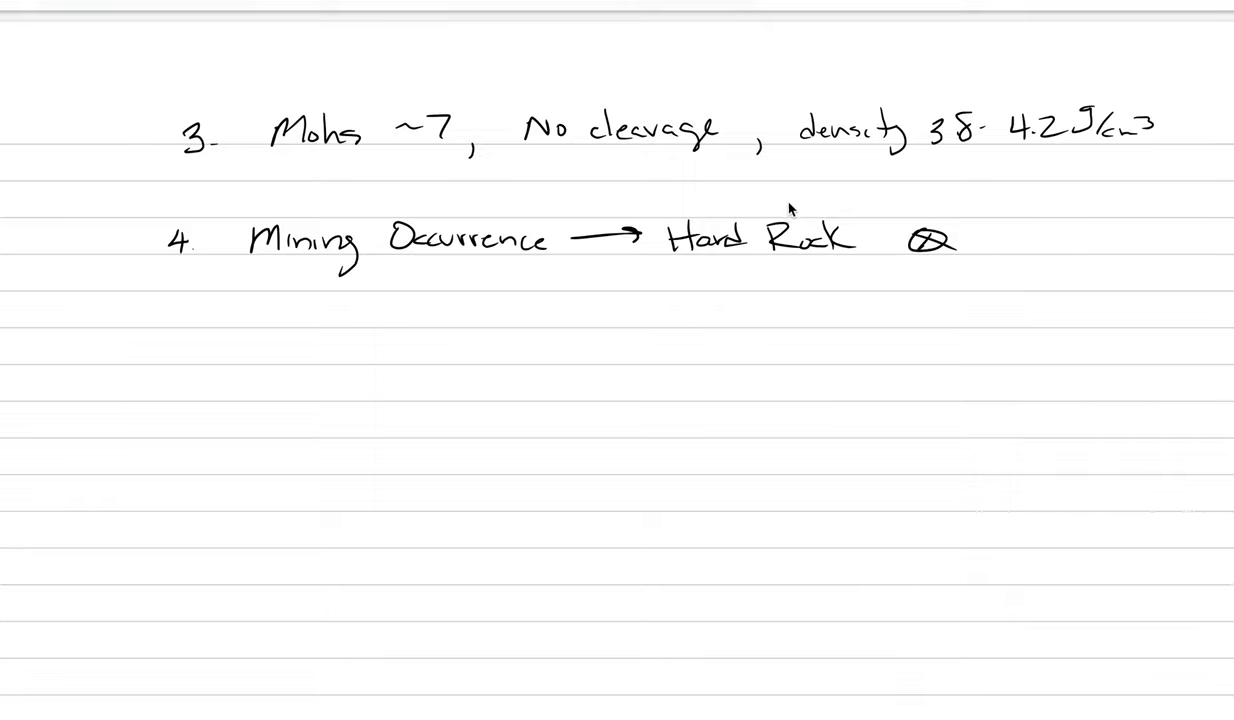
pyautogui.moveTo(986, 236)
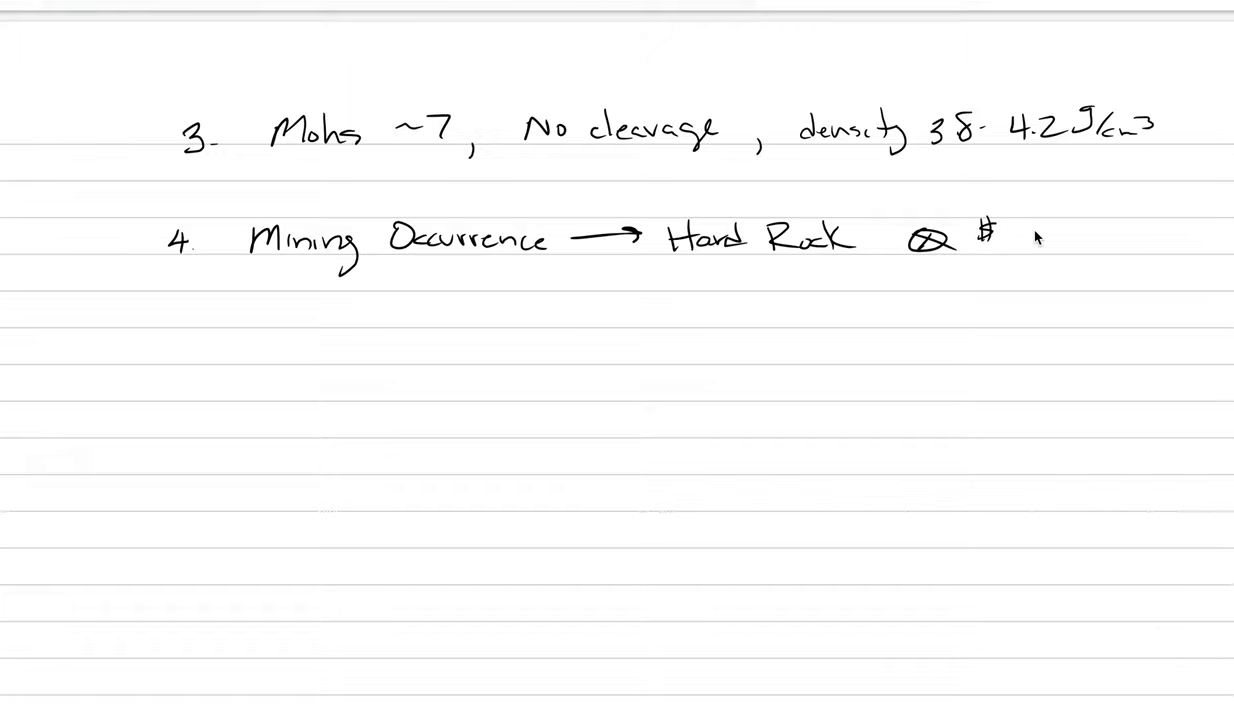
pyautogui.moveTo(1012, 244)
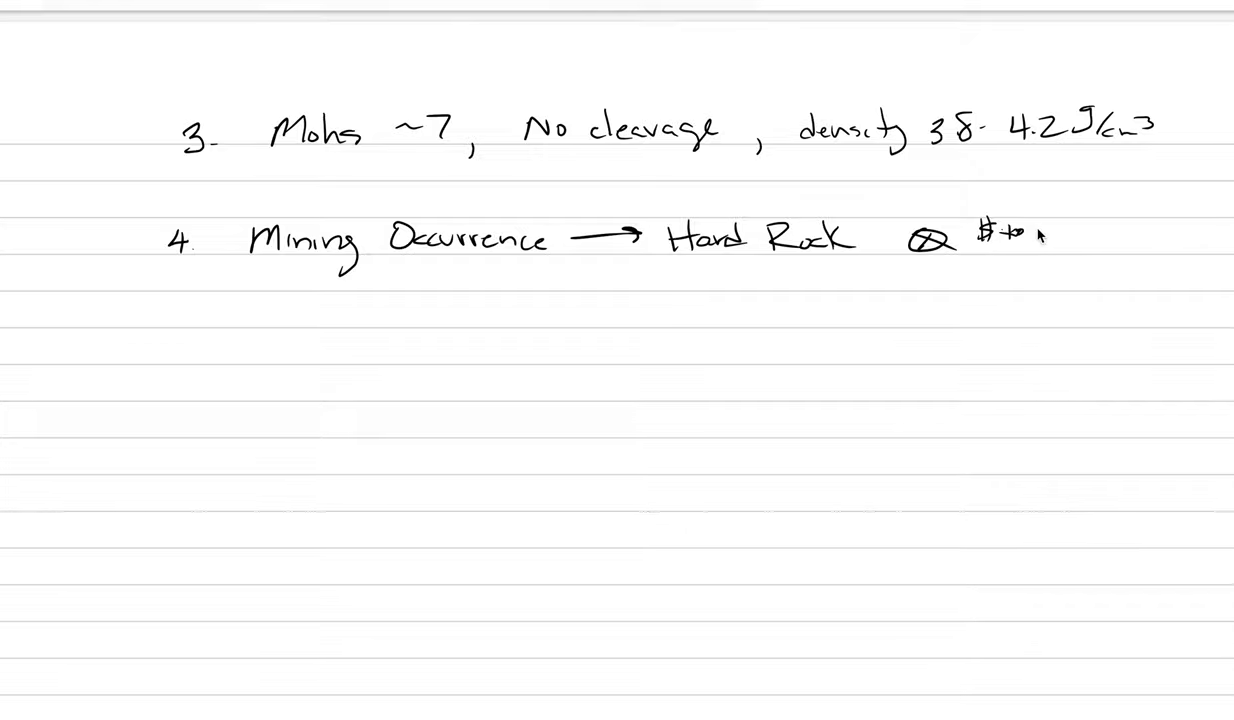
# Write 'low usually' after Hard Rock, then an arrow starting 'Alluvial Mining'
pyautogui.write('low use')
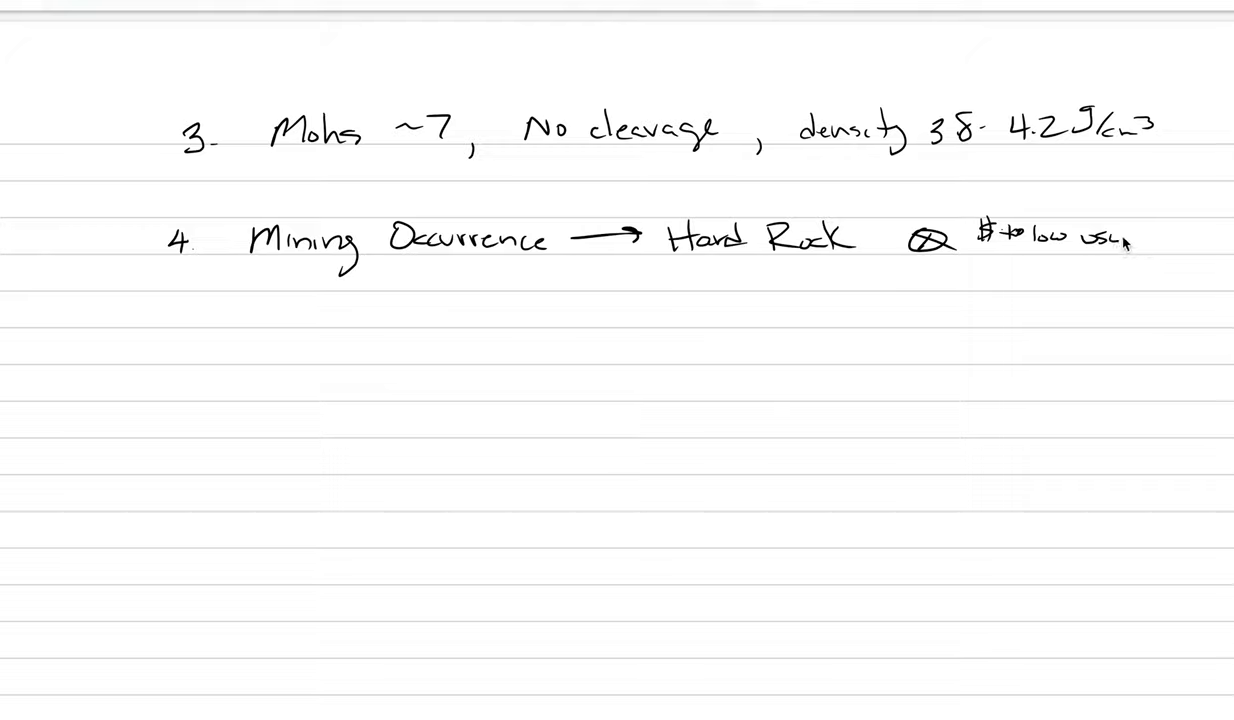
pyautogui.write('ually')
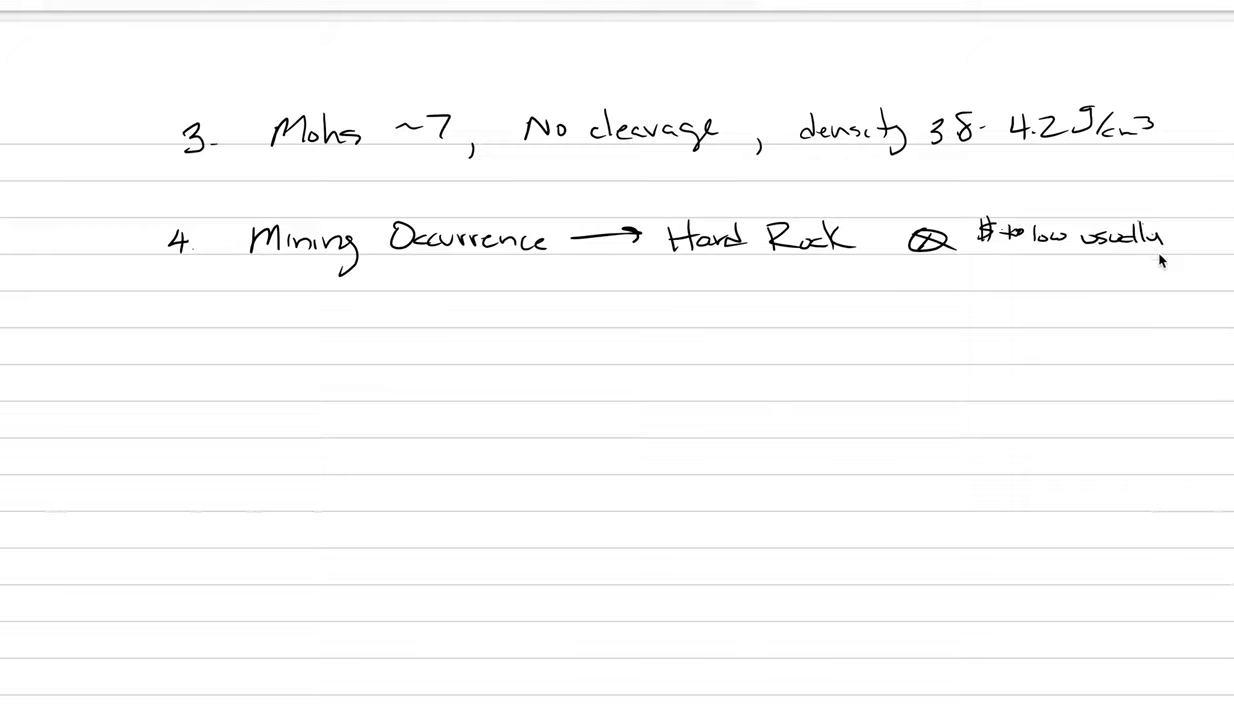
pyautogui.moveTo(744, 284)
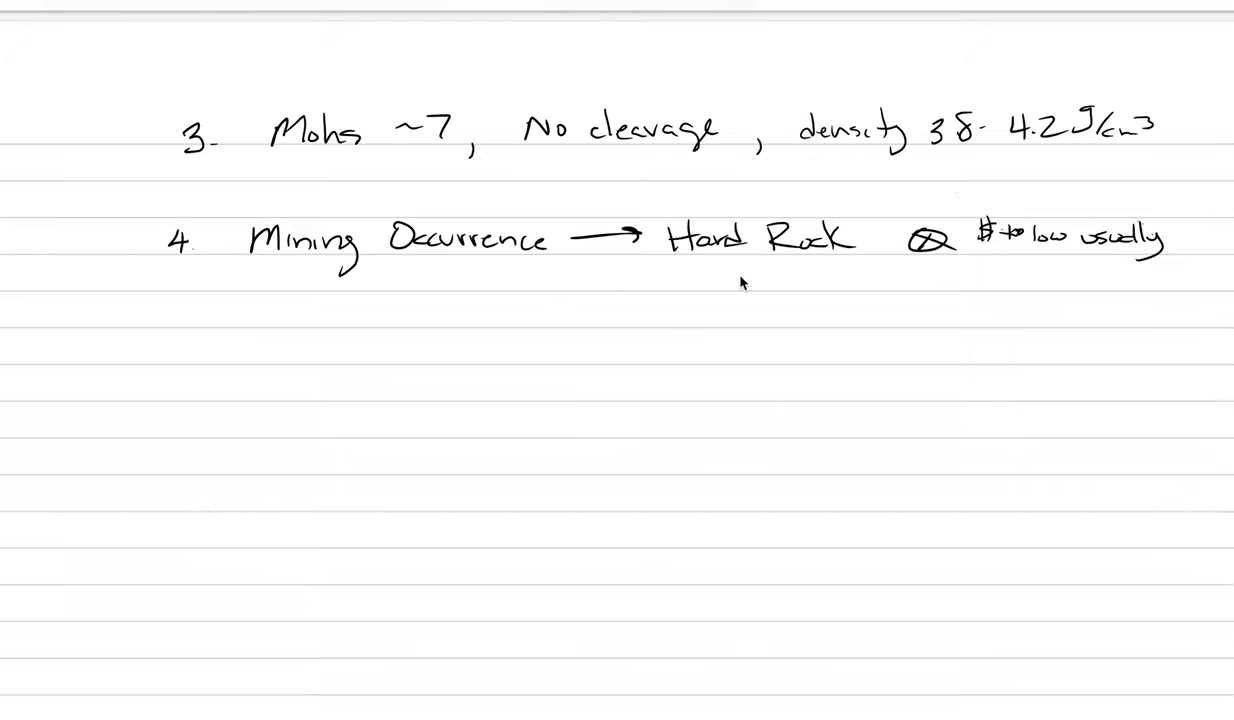
pyautogui.moveTo(584, 320)
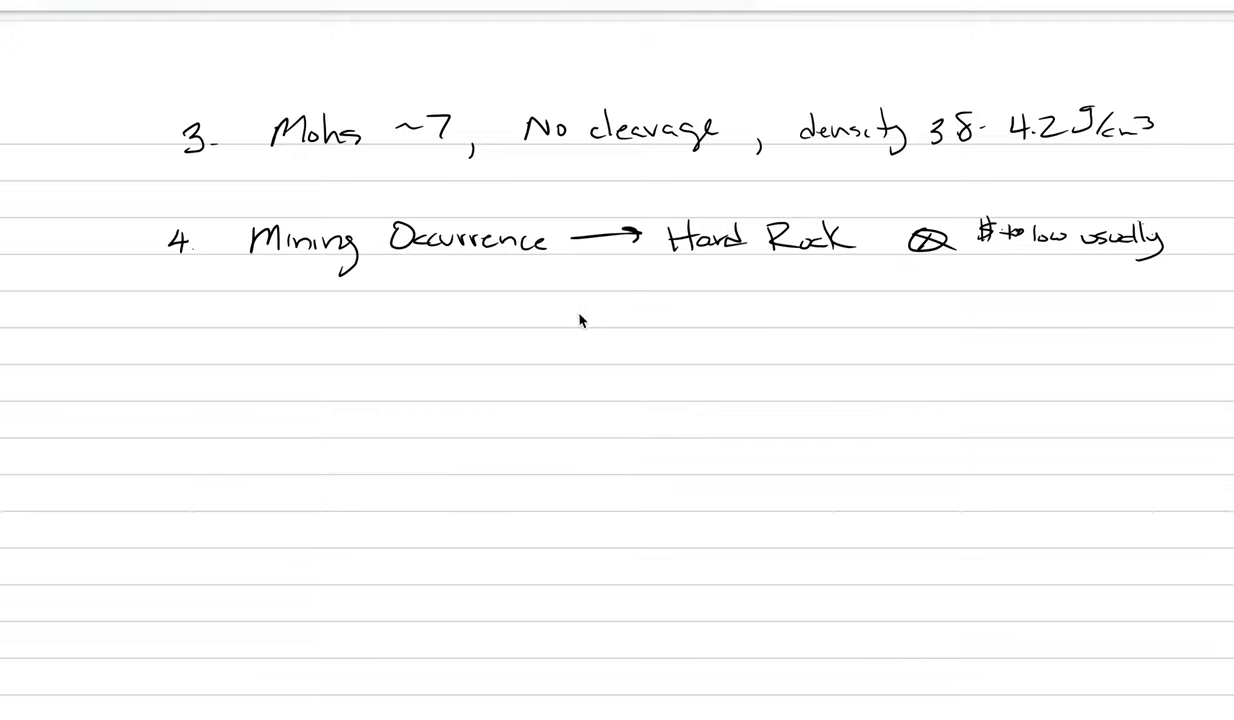
pyautogui.moveTo(564, 310); pyautogui.dragTo(650, 316)
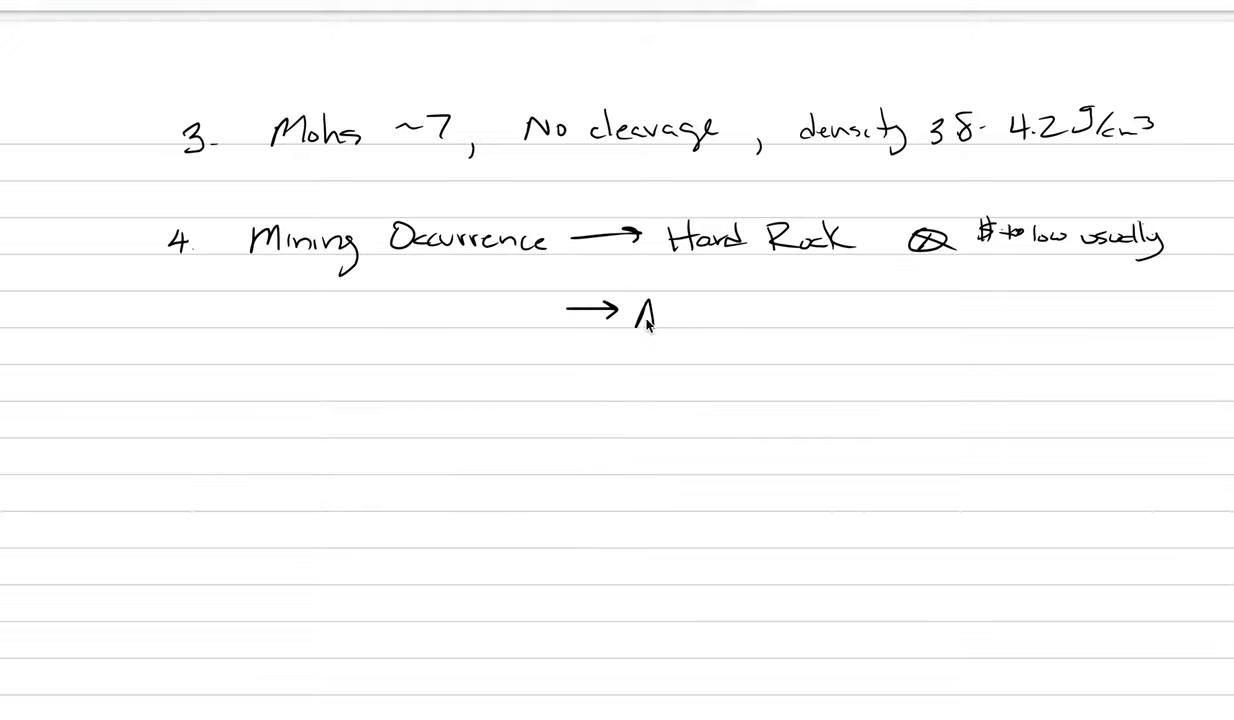
pyautogui.write('Alluy')
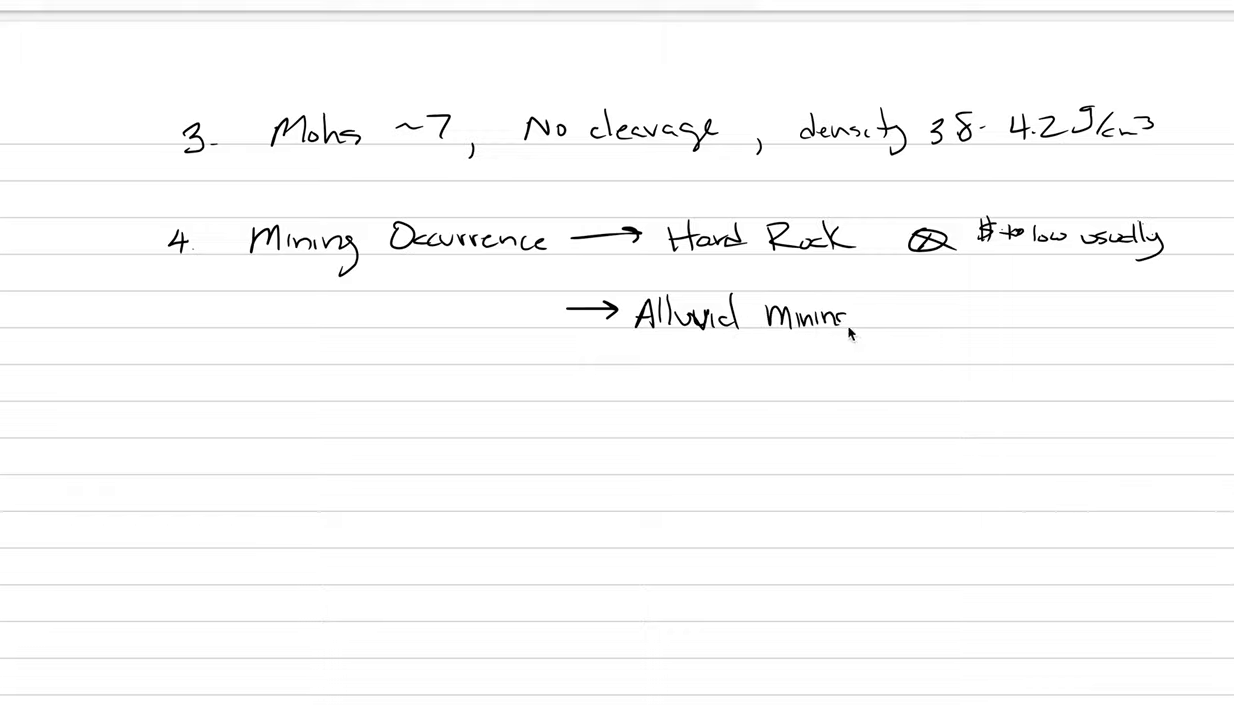
pyautogui.moveTo(880, 340)
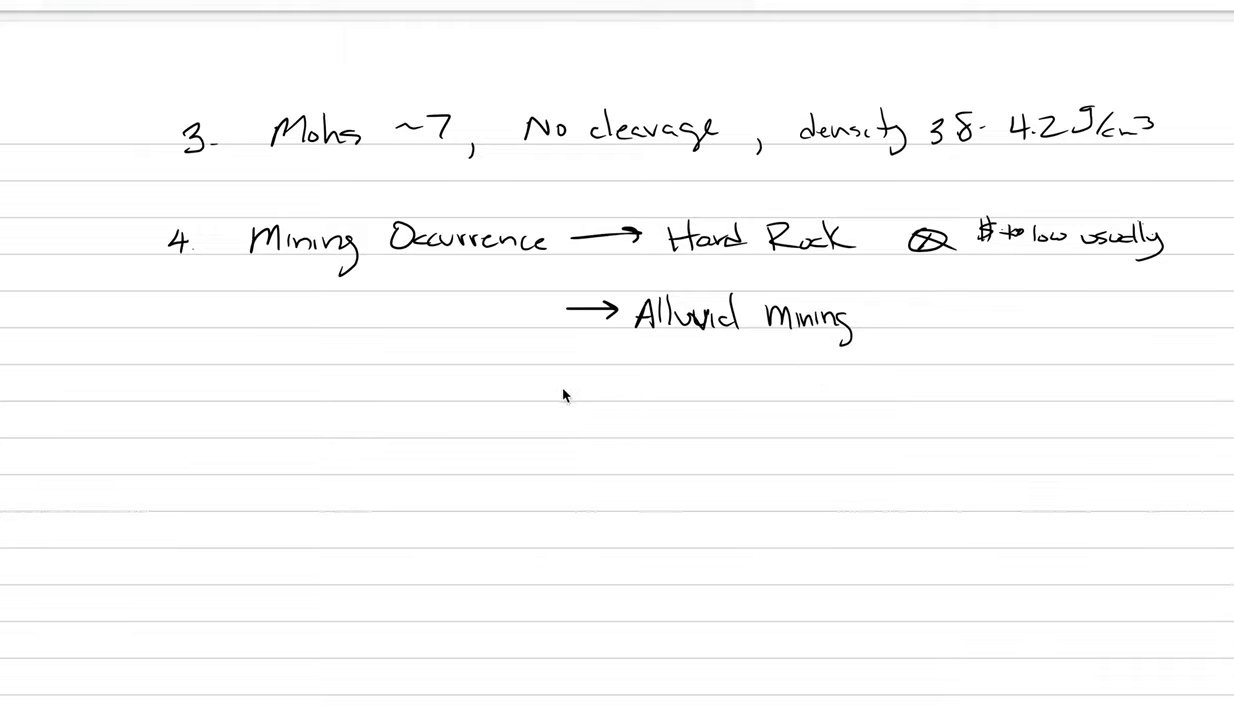
pyautogui.moveTo(276, 388)
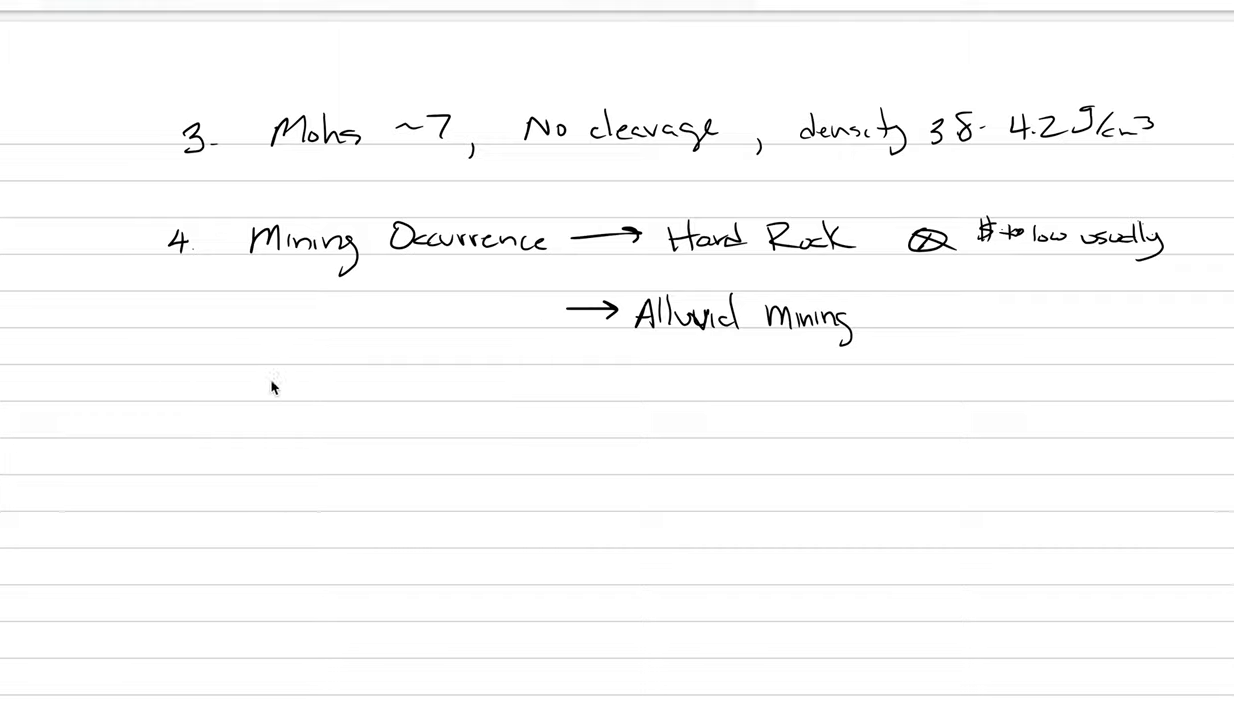
# Handwrite '5. Malaya, Md., Demantoid' to begin the garnet varieties list
pyautogui.write('5.')
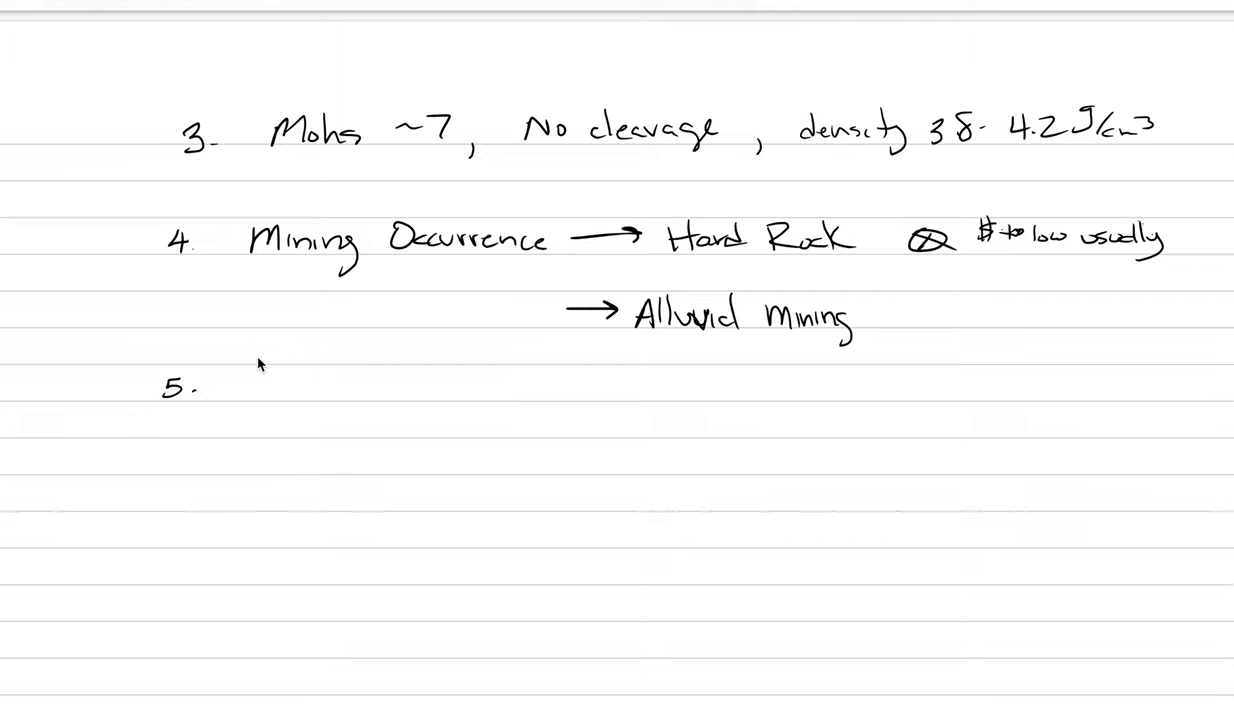
pyautogui.moveTo(262, 408)
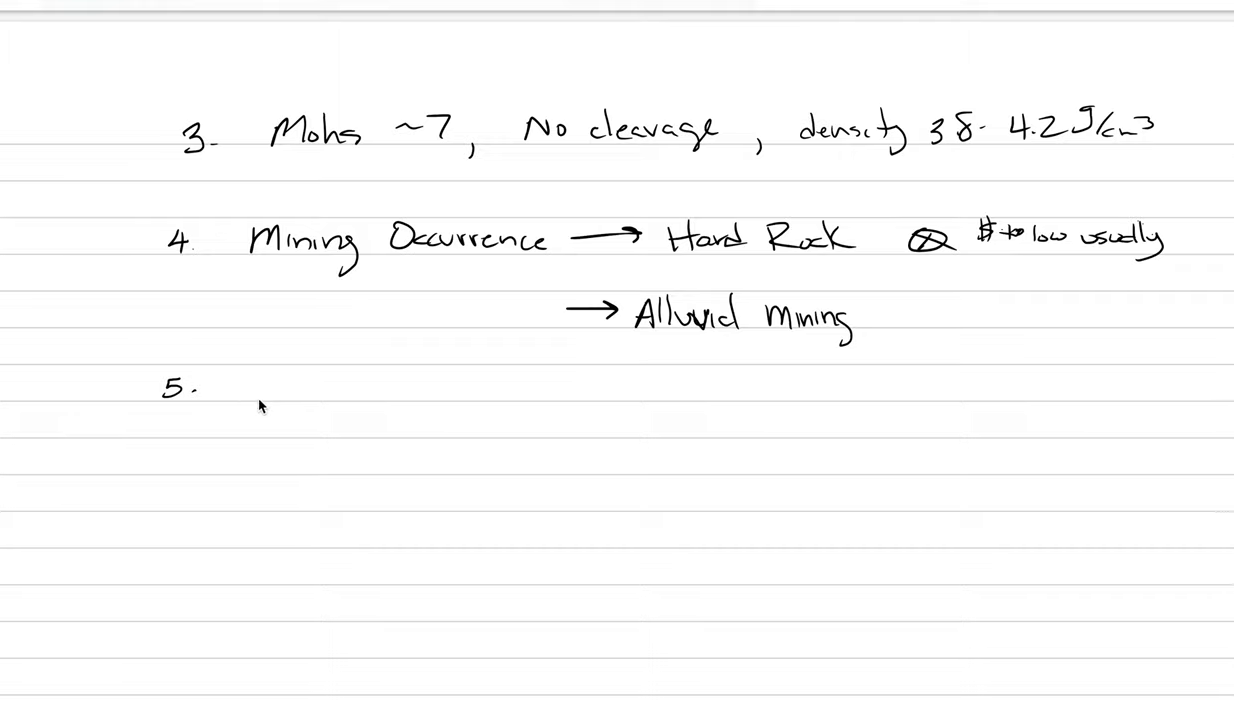
pyautogui.write('Mala')
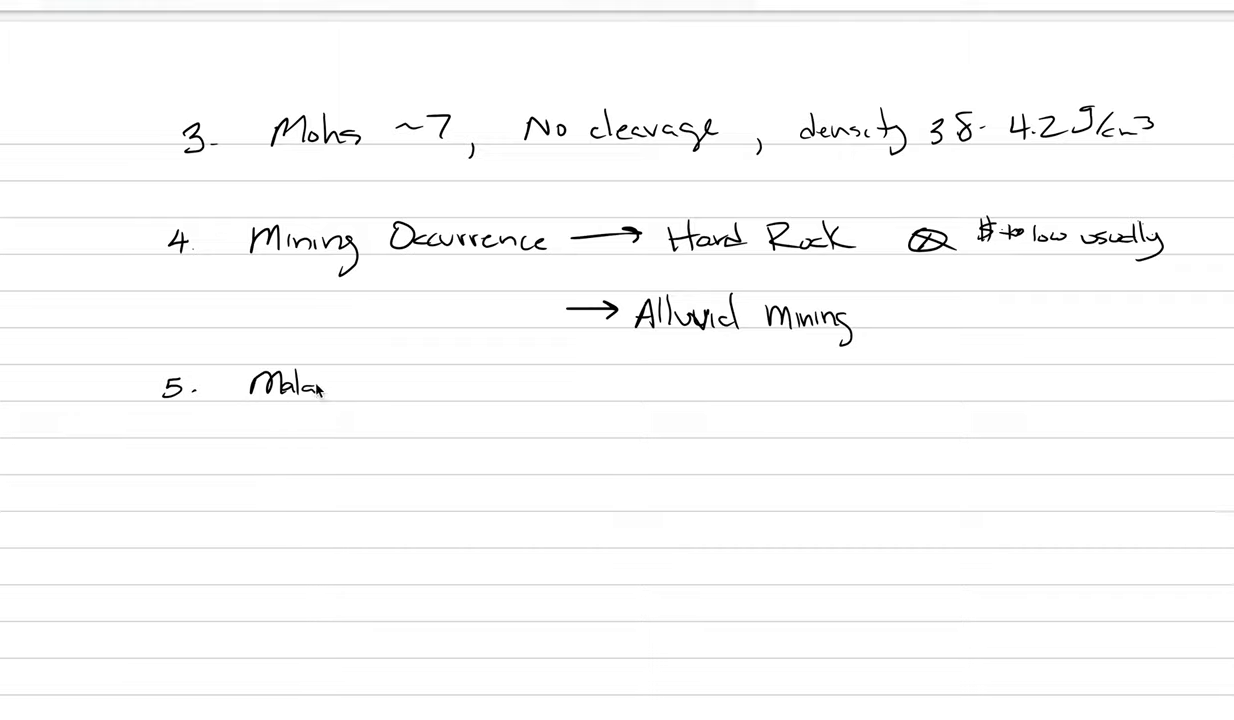
pyautogui.write('ya , M')
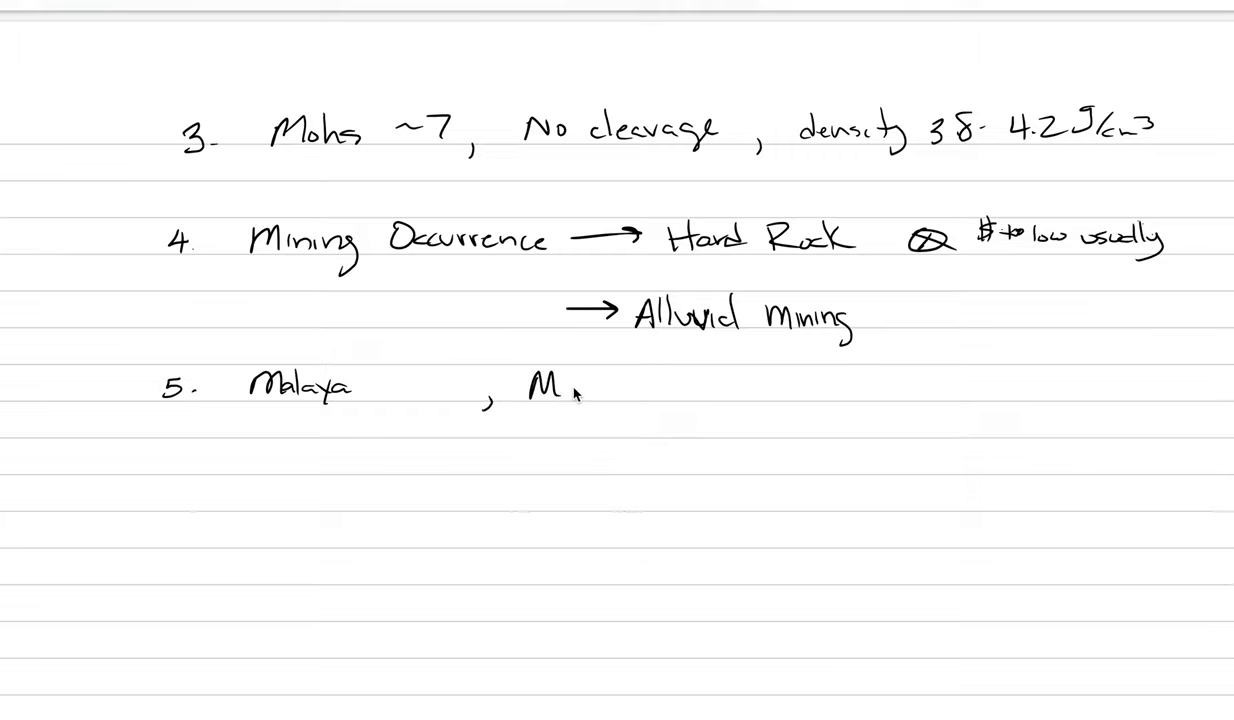
pyautogui.write('d.')
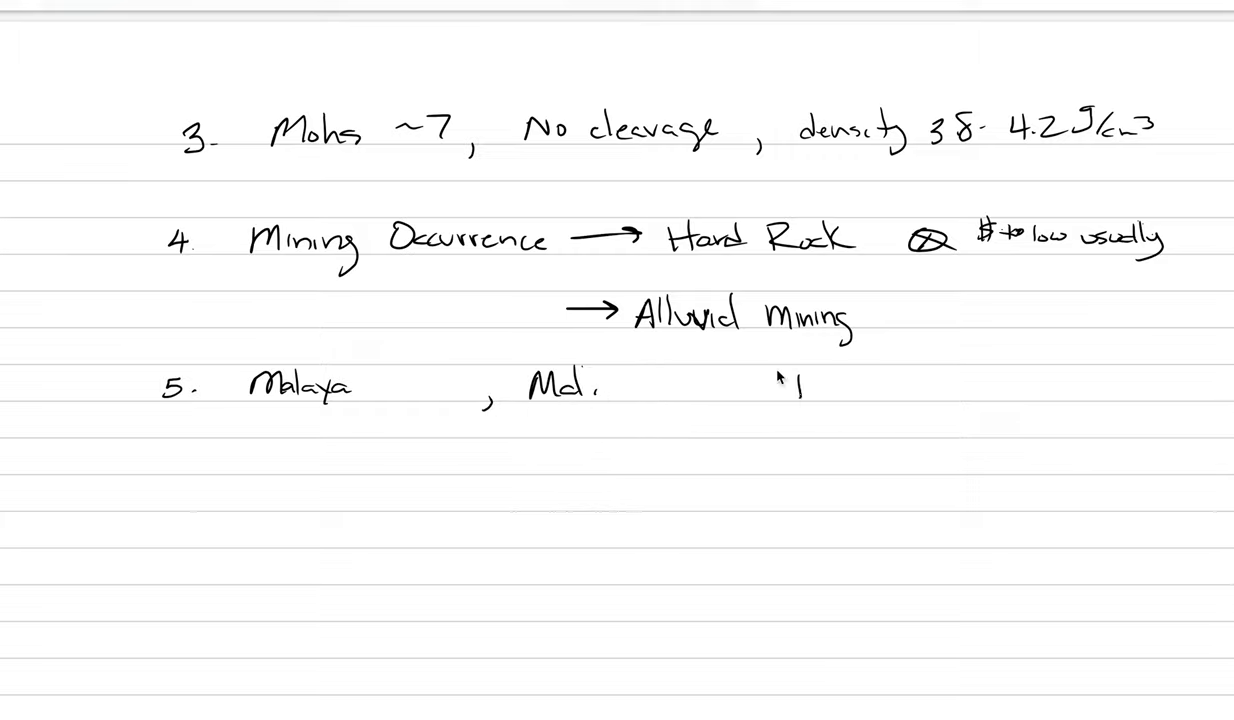
pyautogui.write('Dena')
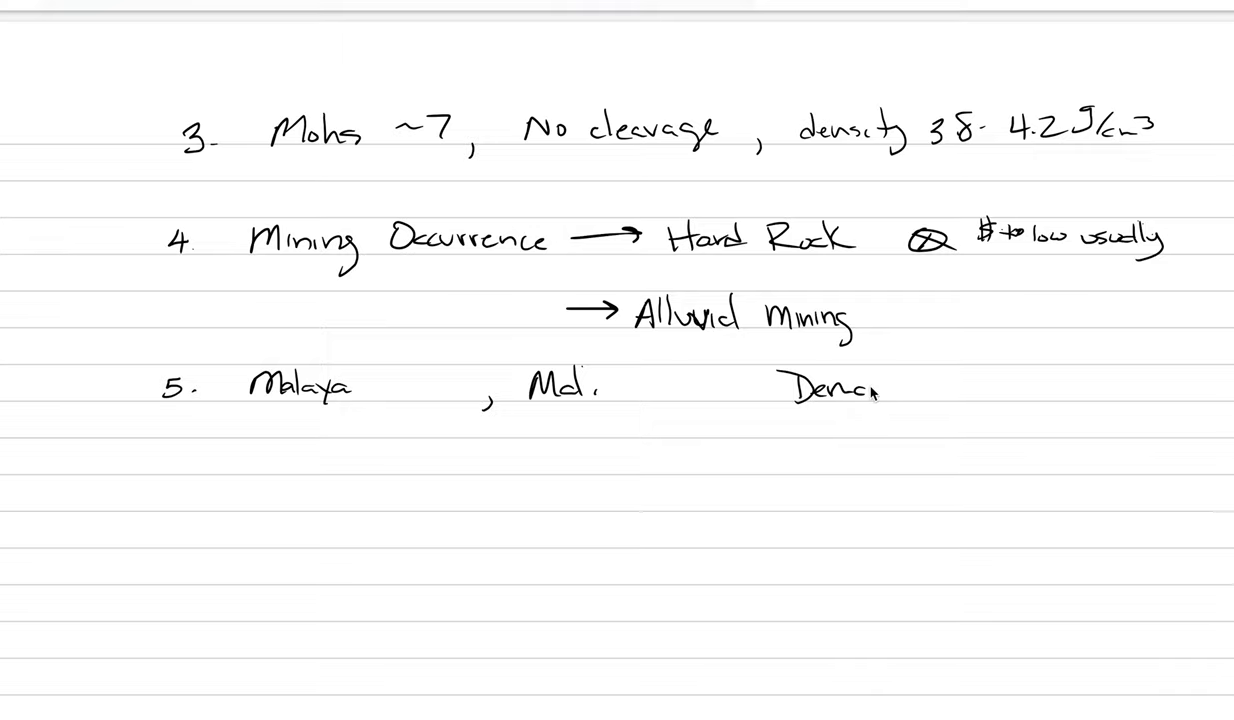
pyautogui.write('ntod')
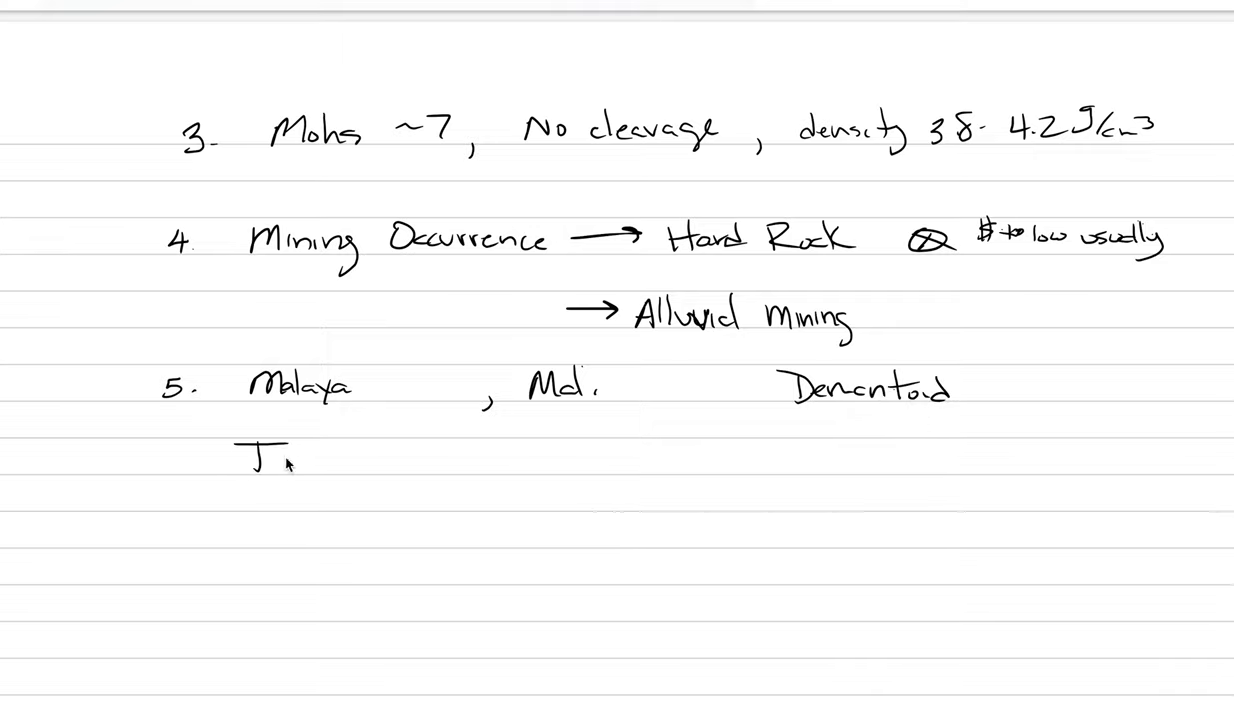
# Add 'Tsavorite, Hessonite', scribble out the false start and rewrite 'Rhod'
pyautogui.write('savorite')
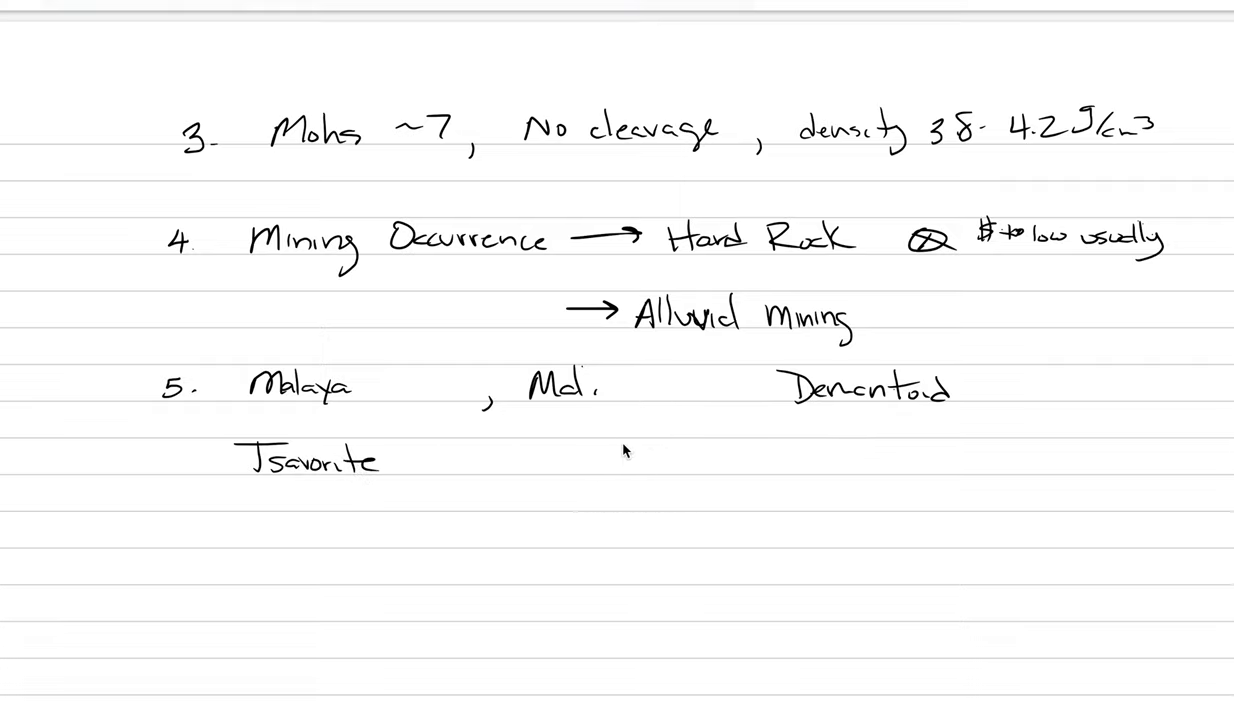
pyautogui.write('Hessonite Rhodo')
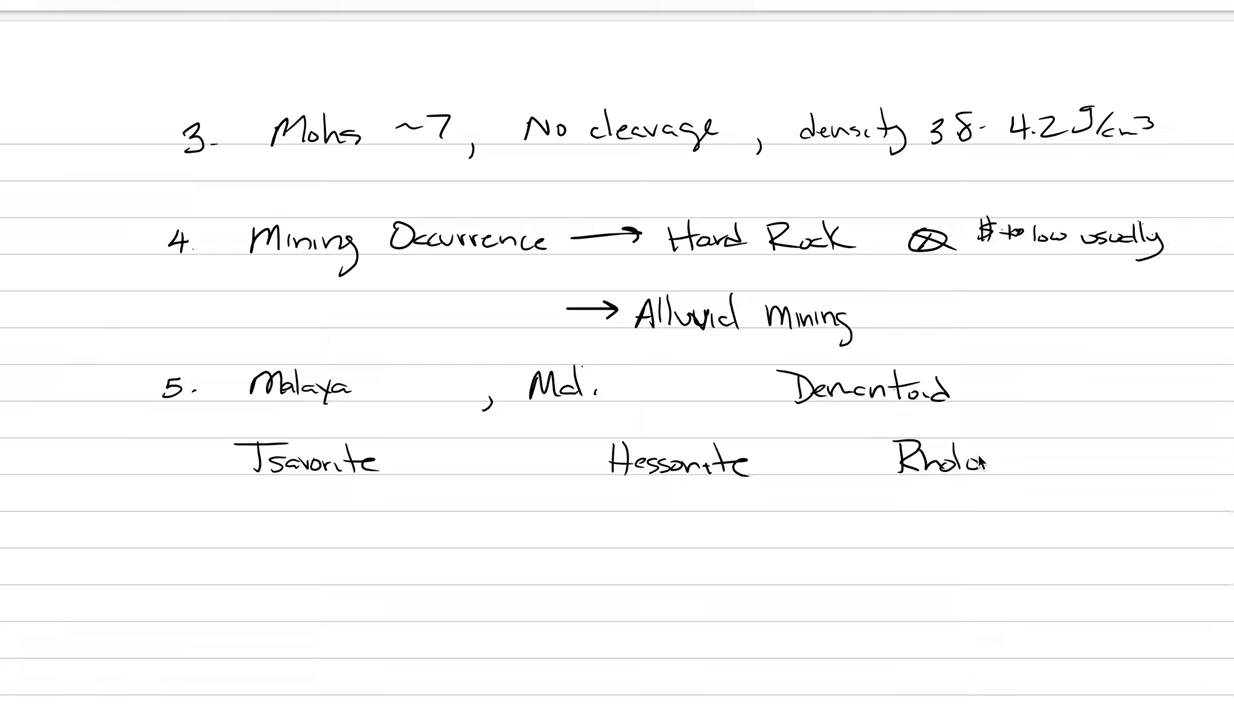
pyautogui.moveTo(904, 460); pyautogui.dragTo(986, 462)
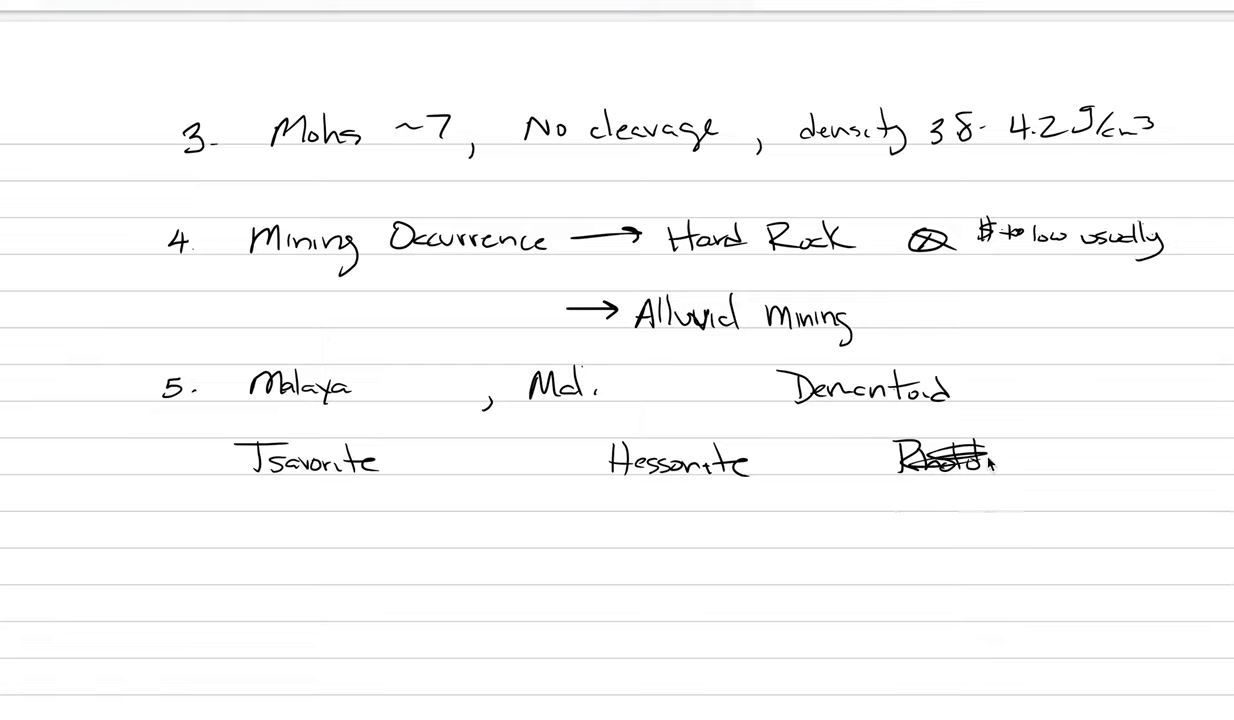
pyautogui.write('Rhodolite')
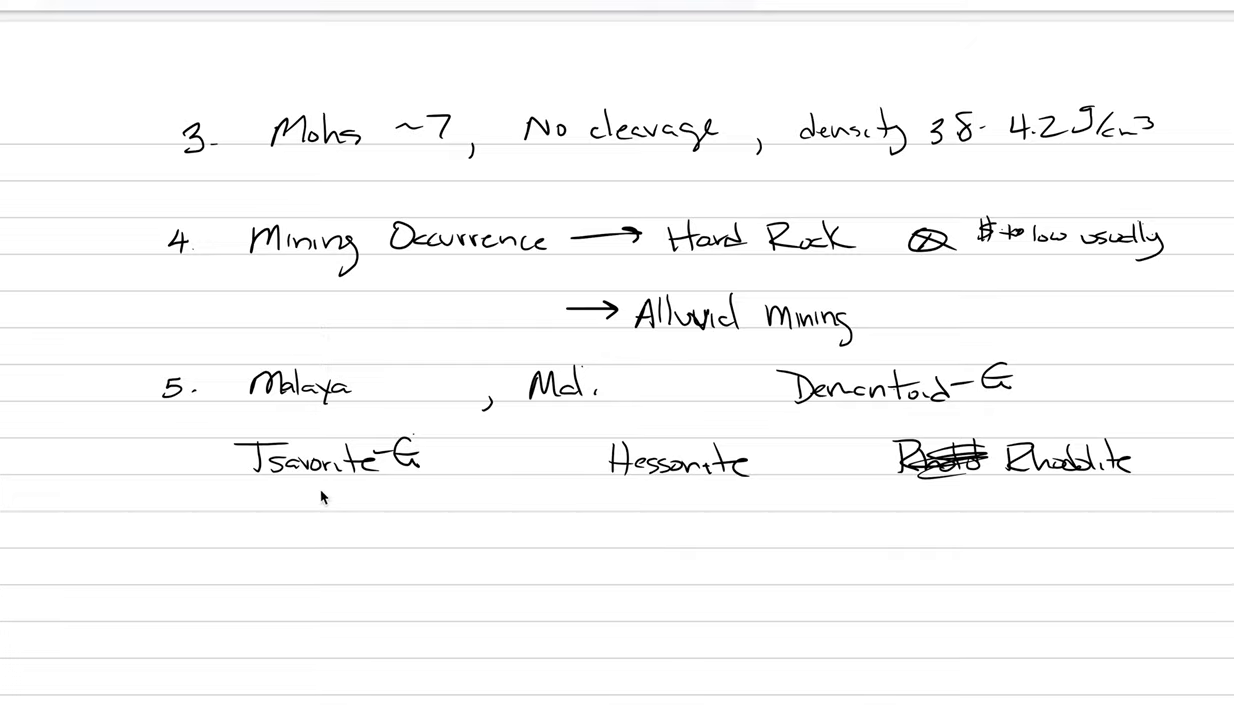
pyautogui.moveTo(398, 498)
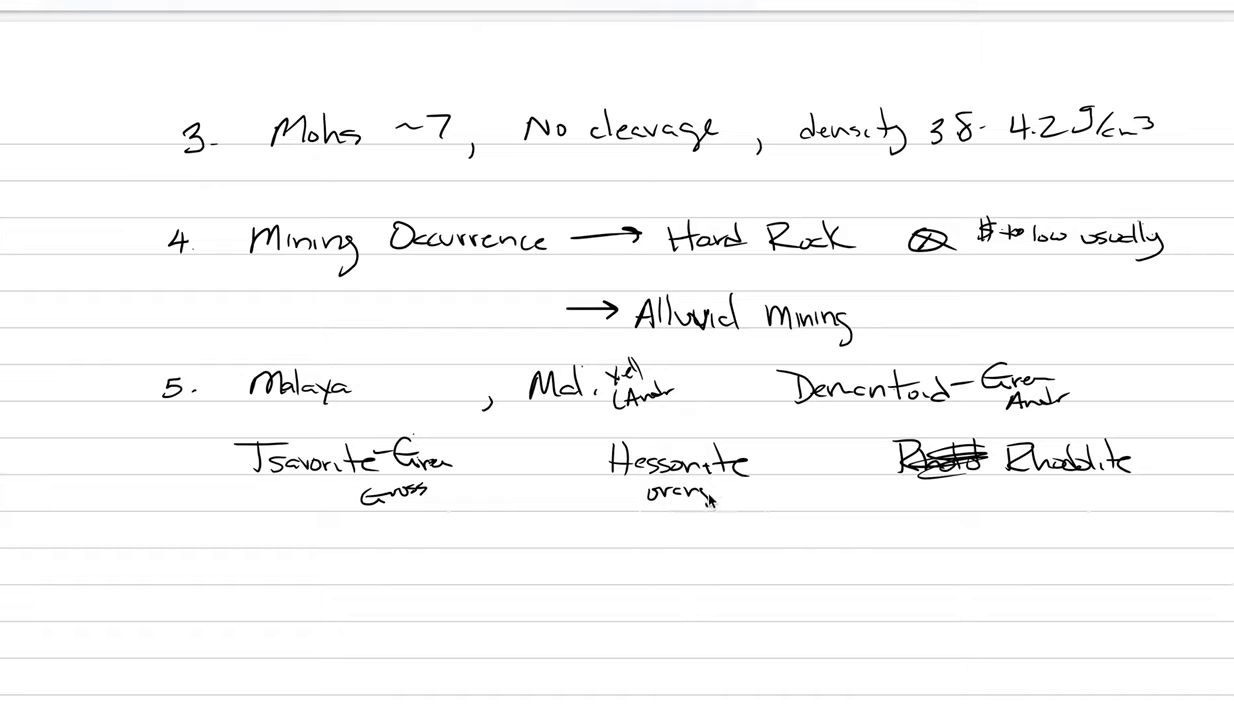
# Annotate the varieties with species notes, writing '(spr' and 'Gross'
pyautogui.write('(spr')
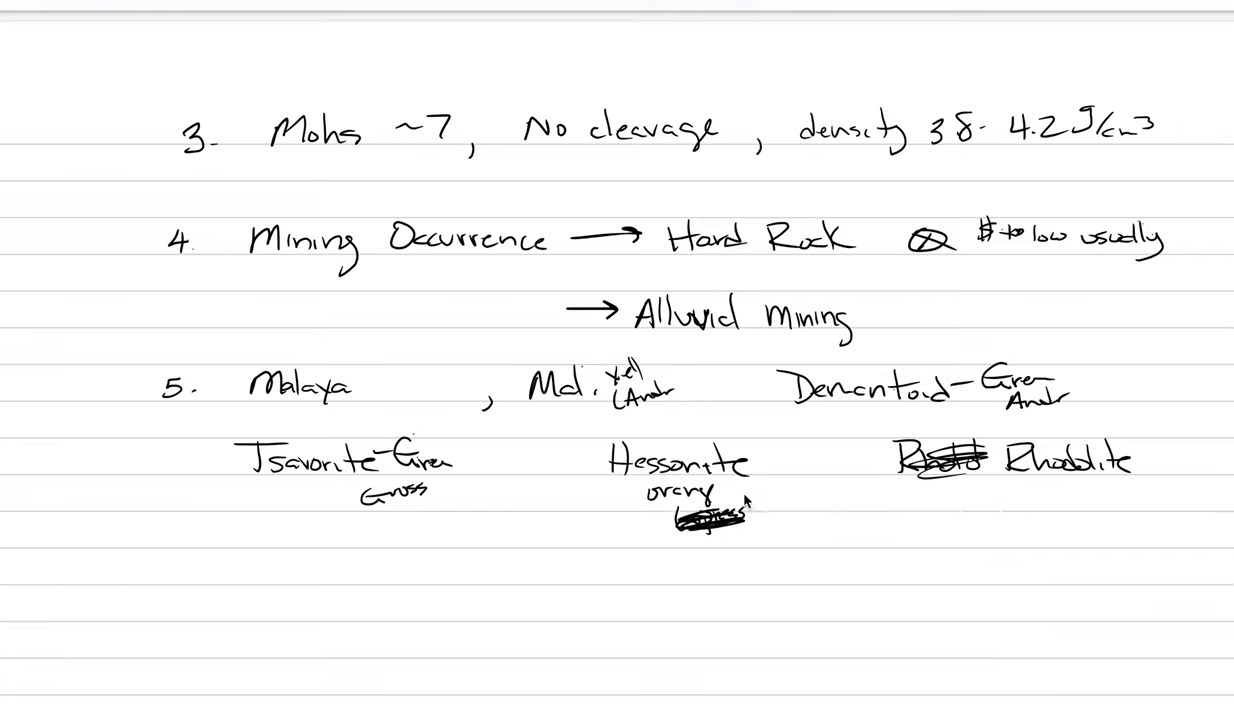
pyautogui.write('Gross')
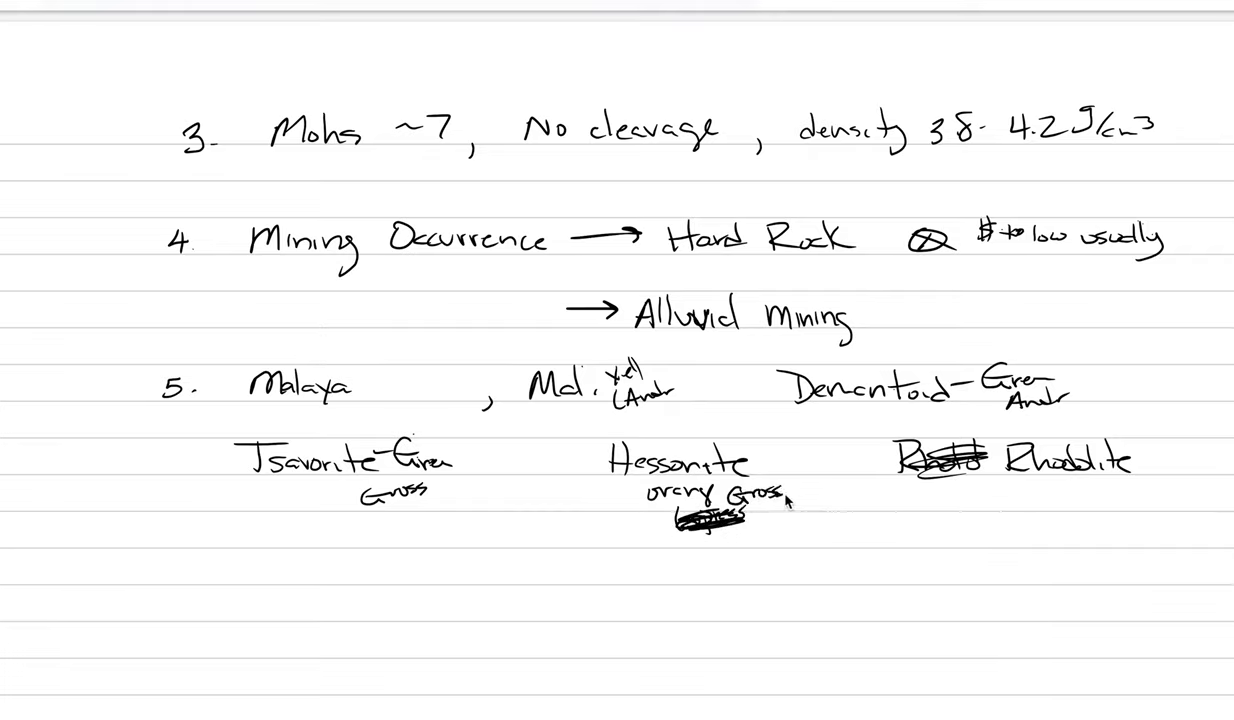
pyautogui.moveTo(990, 496)
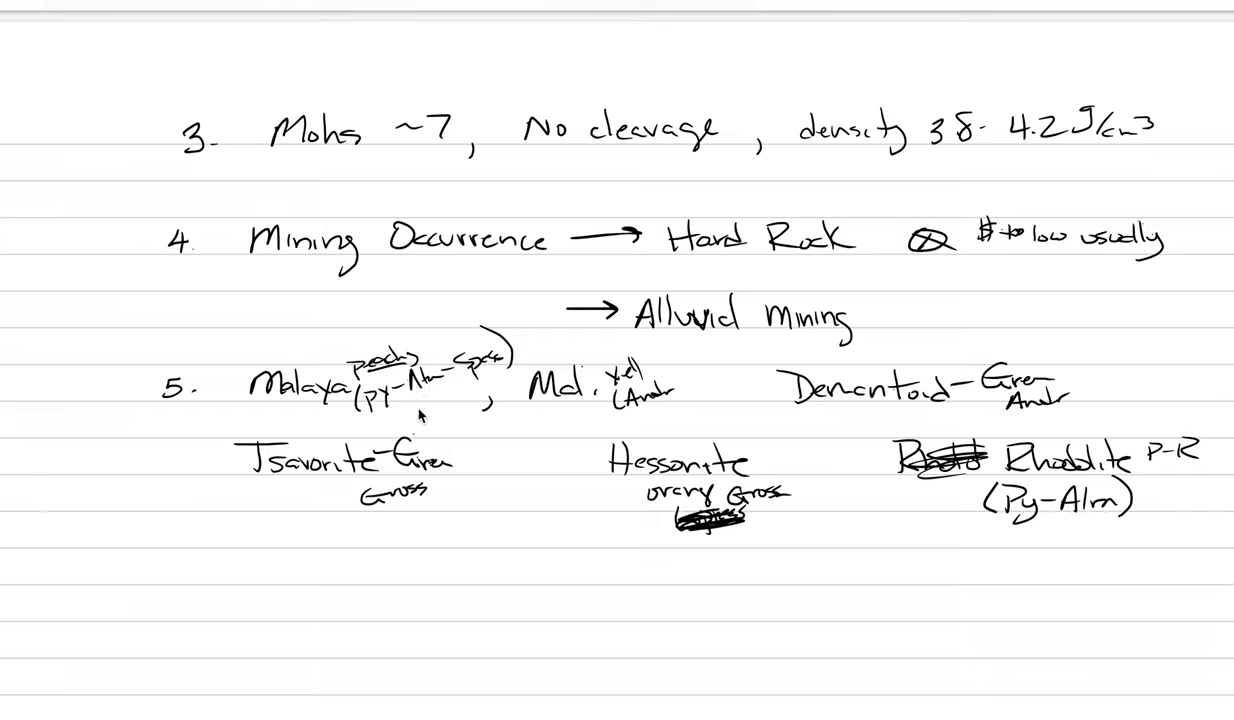
pyautogui.moveTo(304, 404)
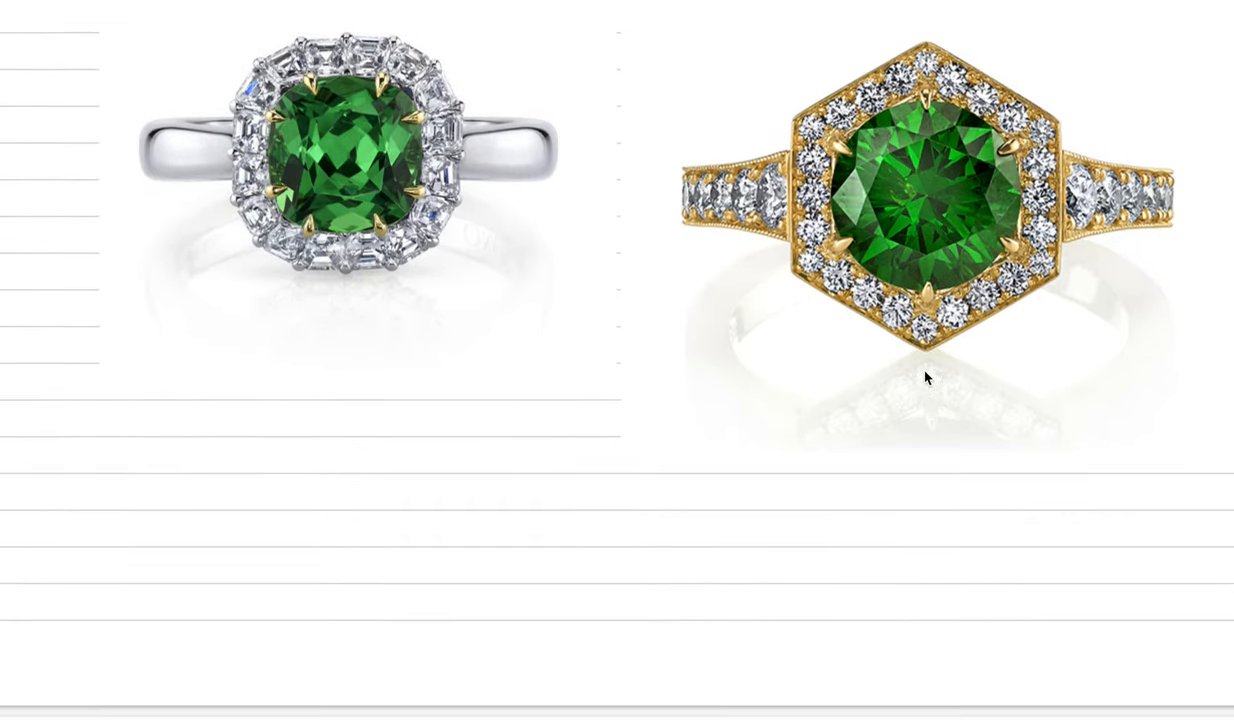
# Scroll down below the two green garnet ring photos
pyautogui.scroll(-3)
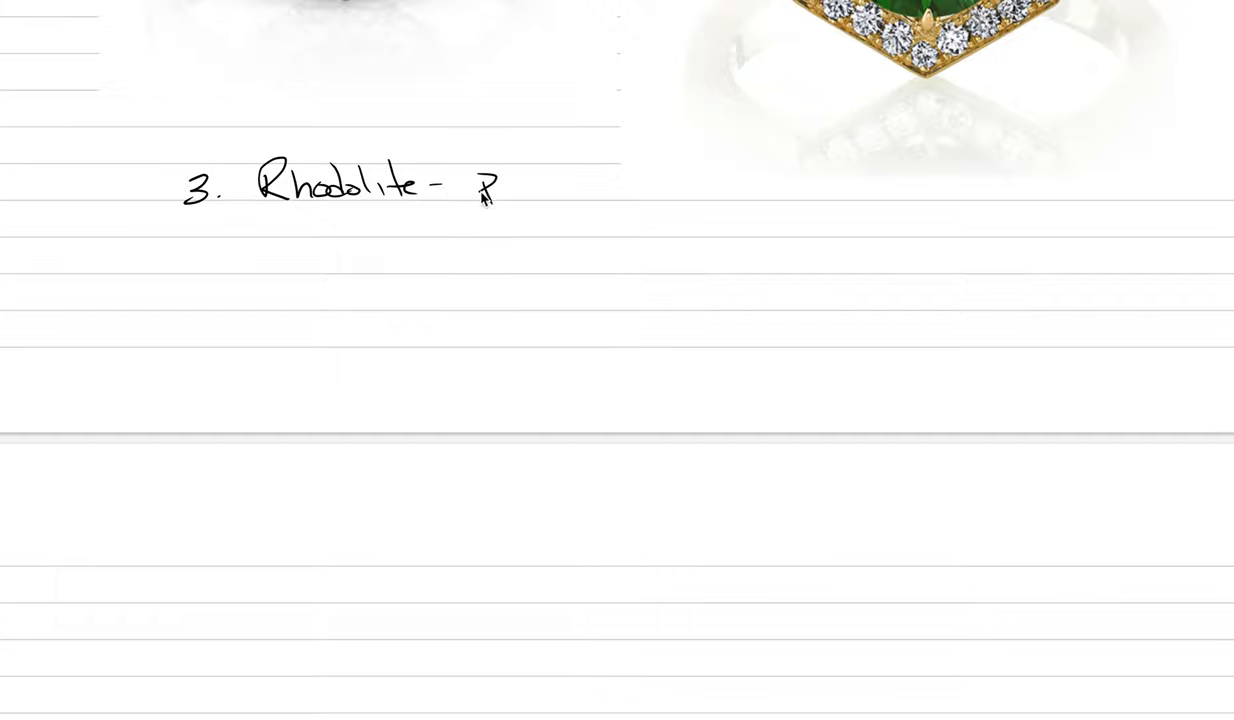
# Handwrite 'Pink-purple' after '3. Rhodolite -'
pyautogui.write('Pink-p')
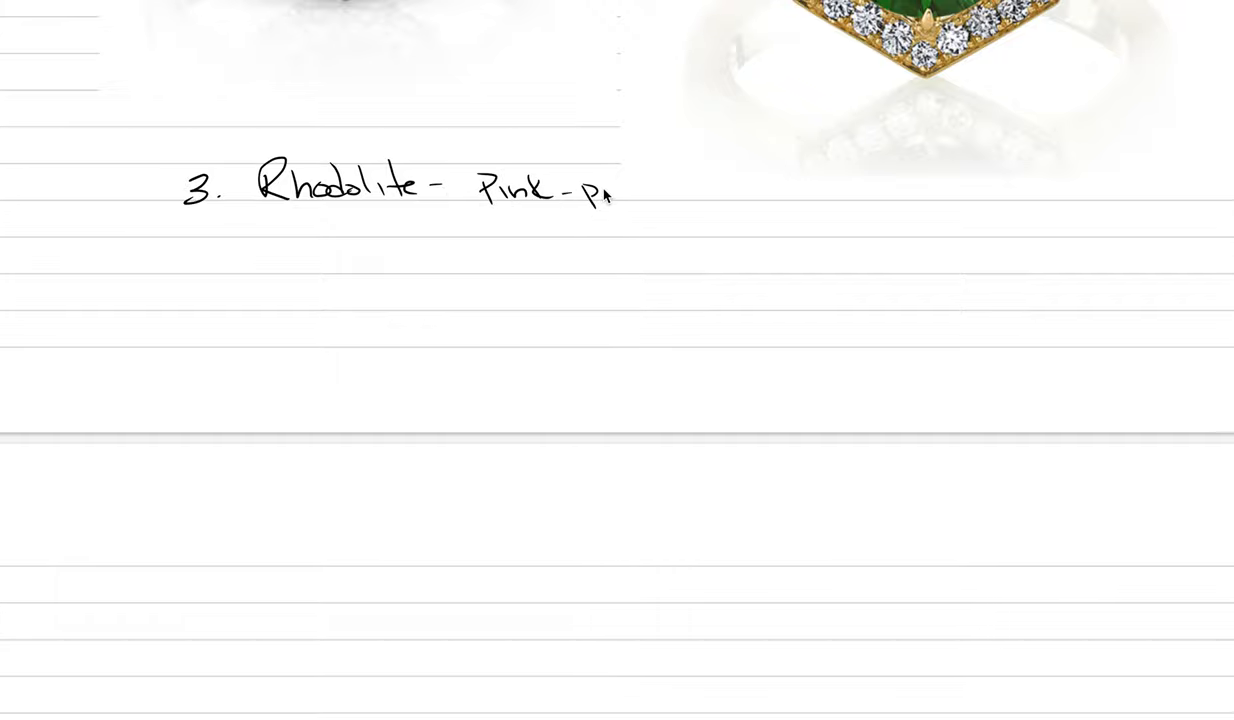
pyautogui.write('purple')
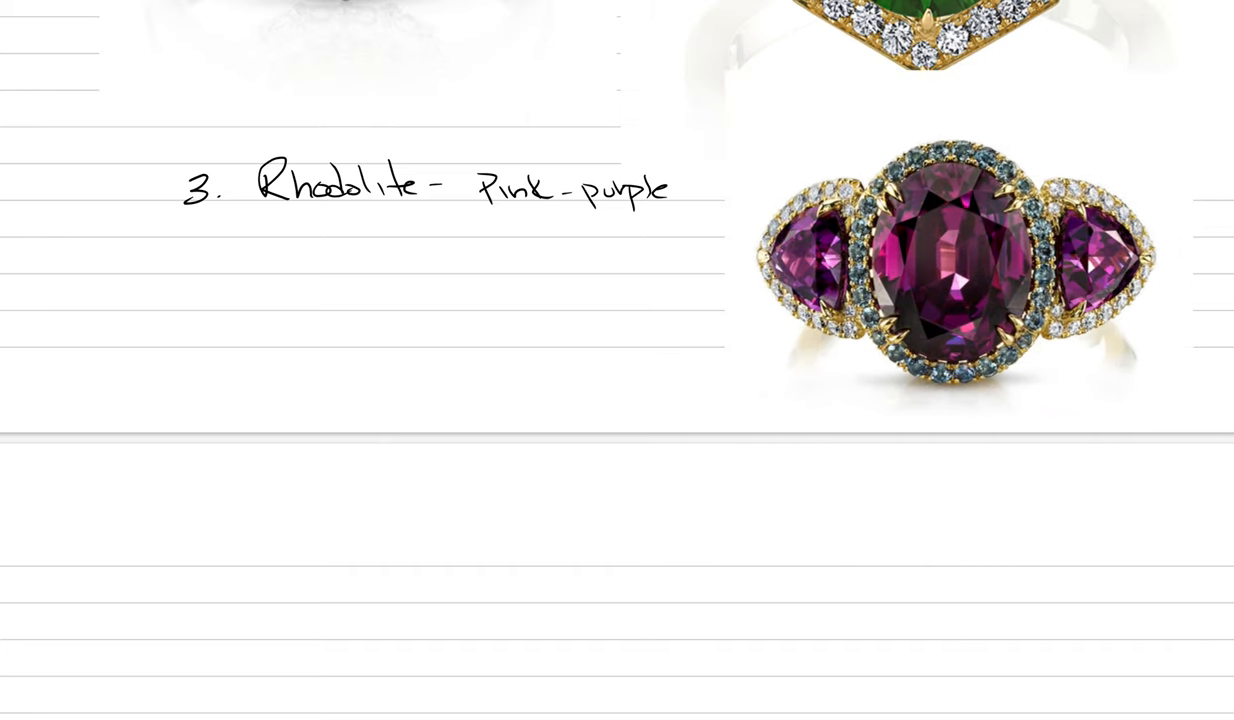
pyautogui.moveTo(588, 330)
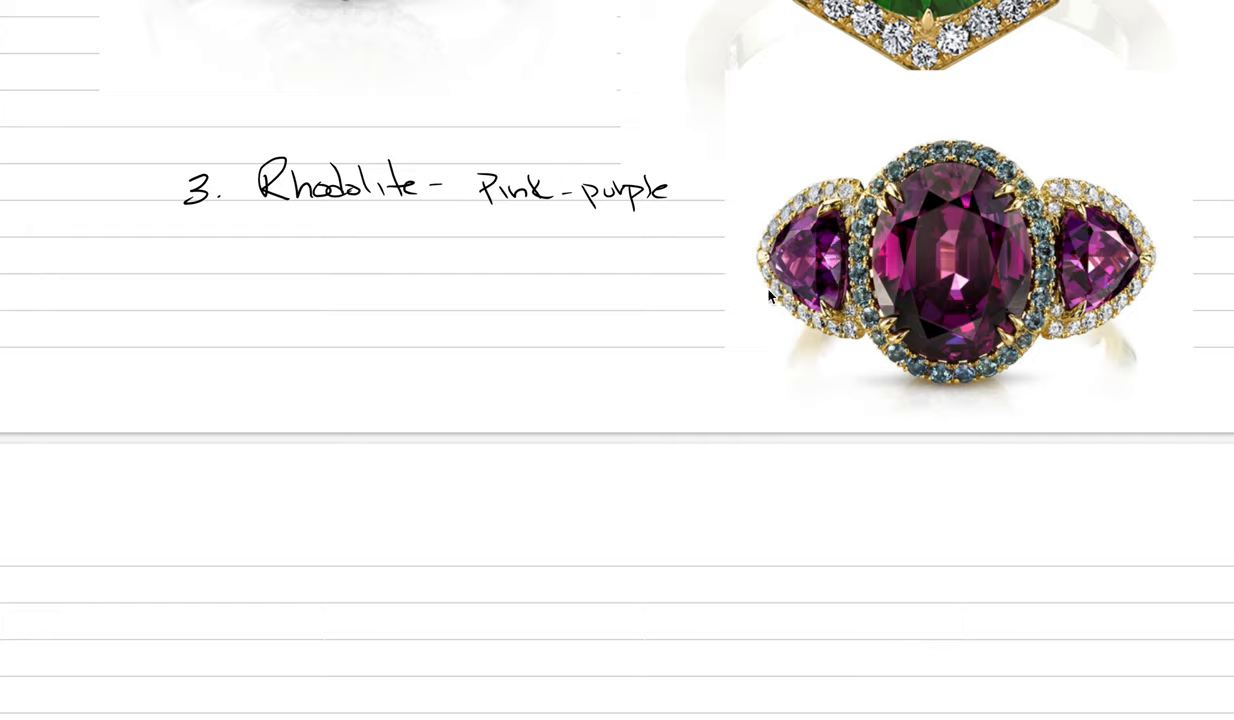
# Write 'mined alluvial, Reasonably Price' under Rhodolite and begin 'Indus'
pyautogui.write('min')
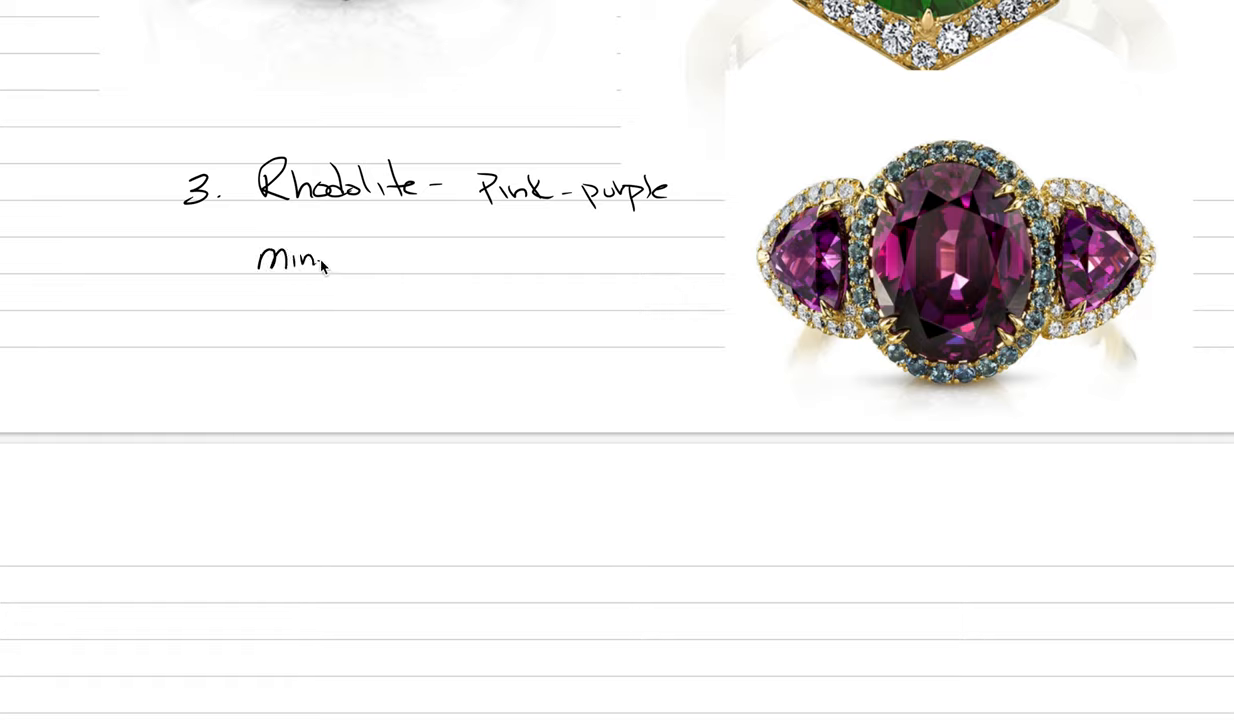
pyautogui.write('mined alluvial, Reasonably Price Indus')
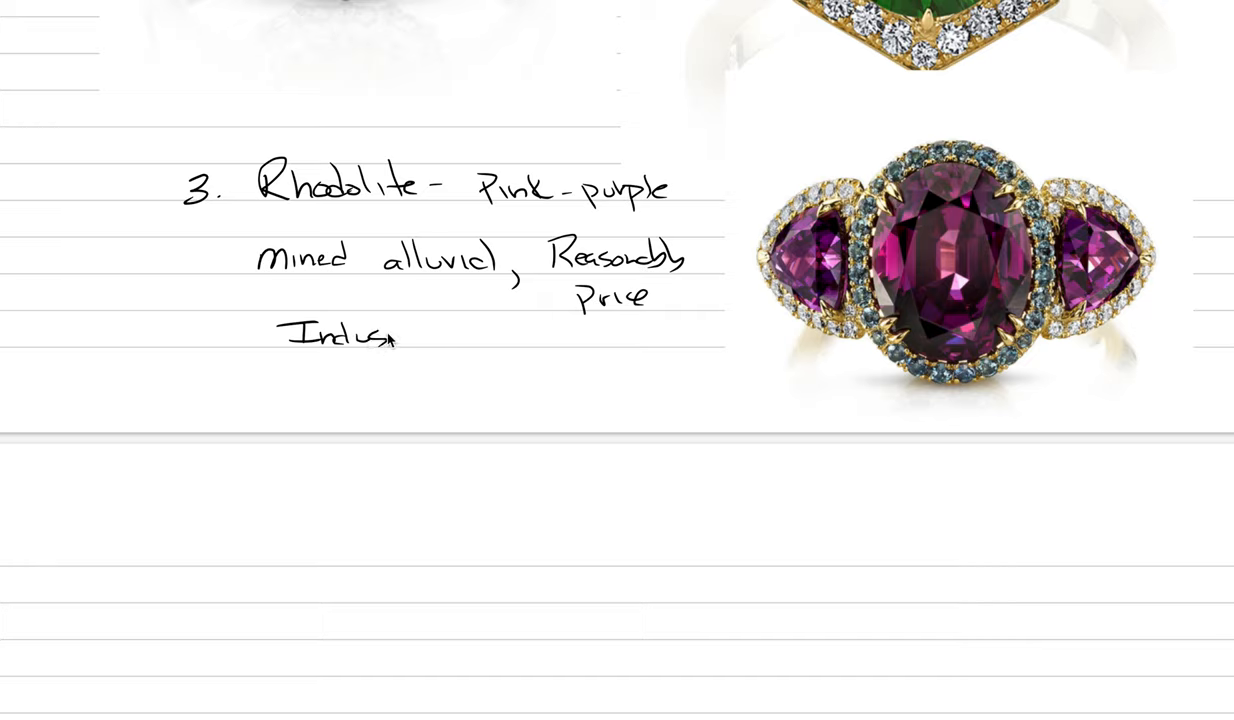
# Write 'Sources - All around the world', '1. Ant Hill Garnets' and sketch an ant hill
pyautogui.scroll(-3)
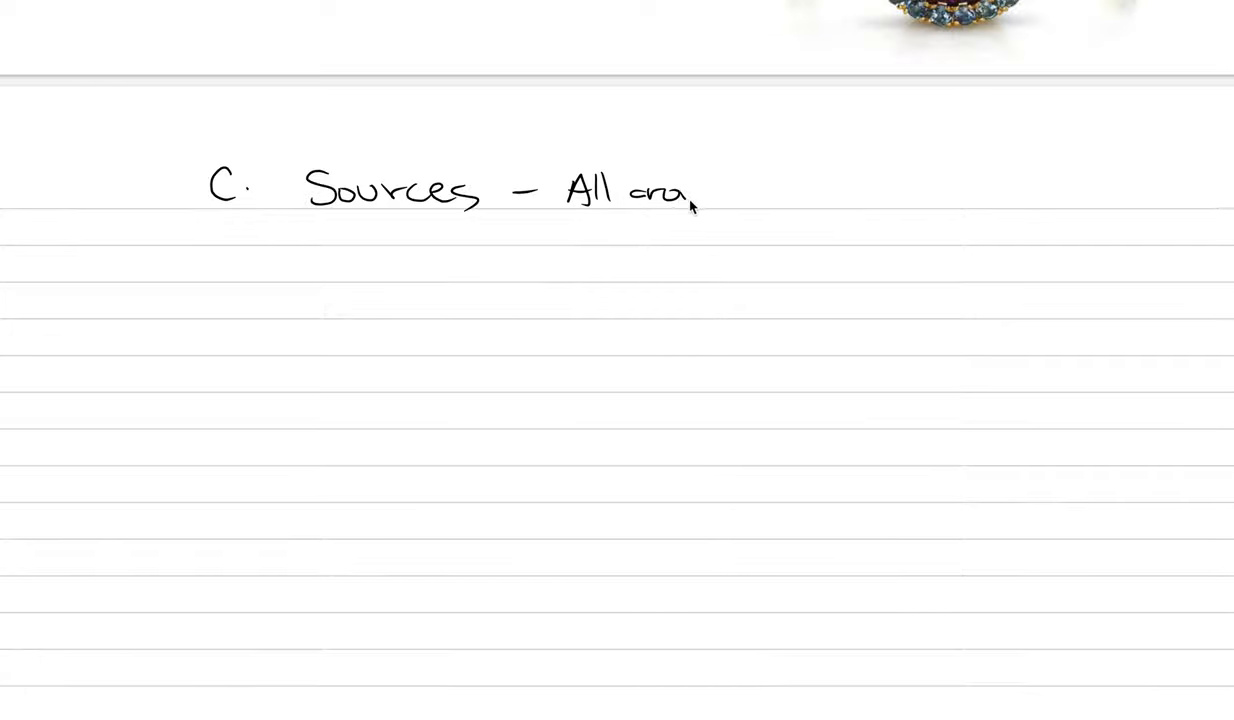
pyautogui.write('und the')
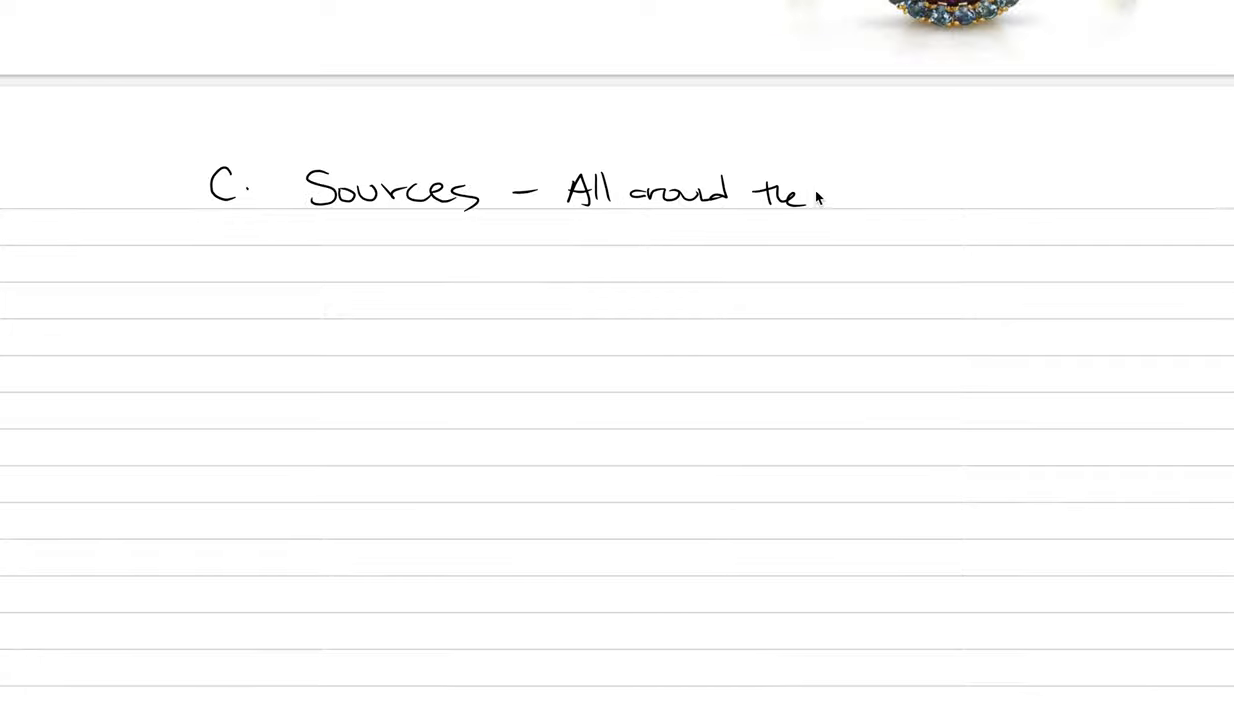
pyautogui.write('world')
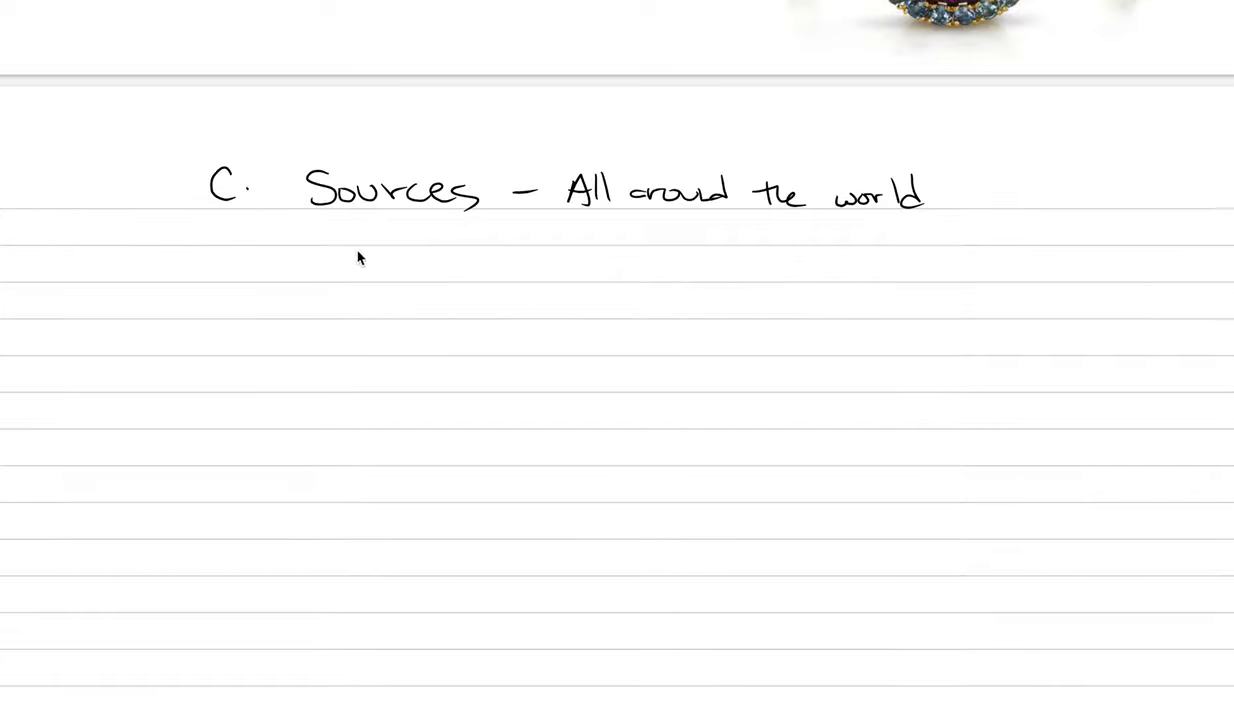
pyautogui.moveTo(336, 252)
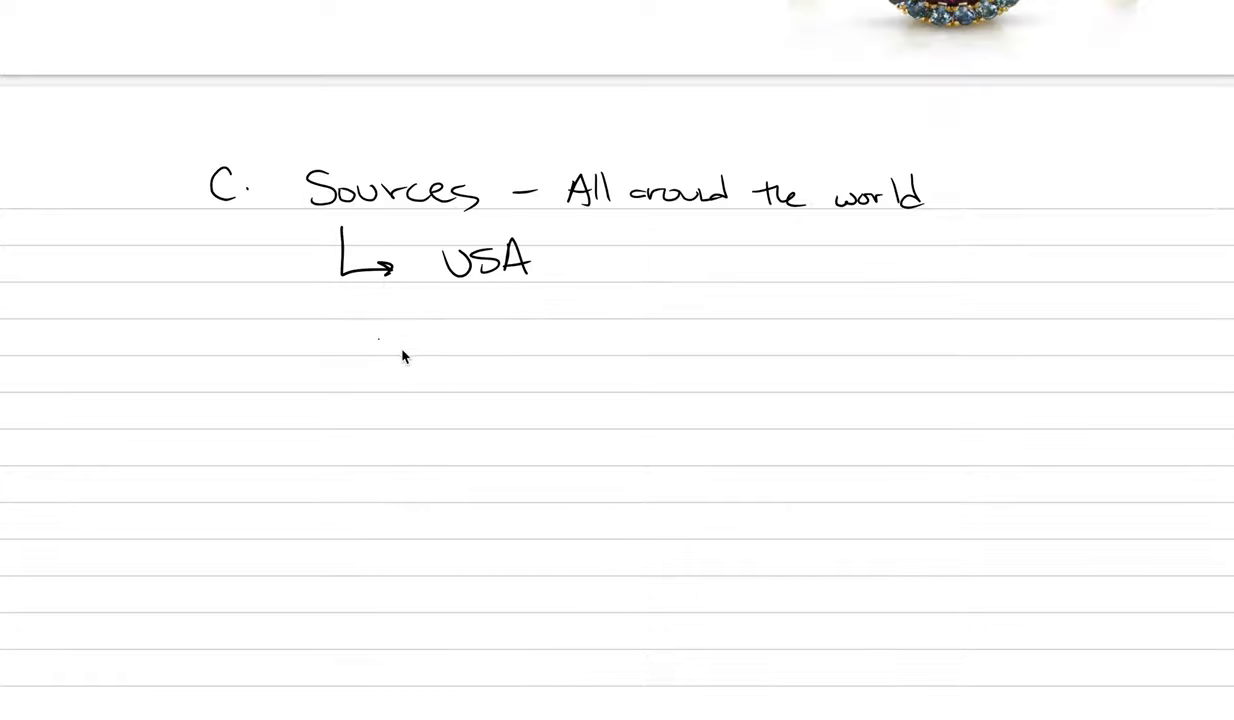
pyautogui.write('1.')
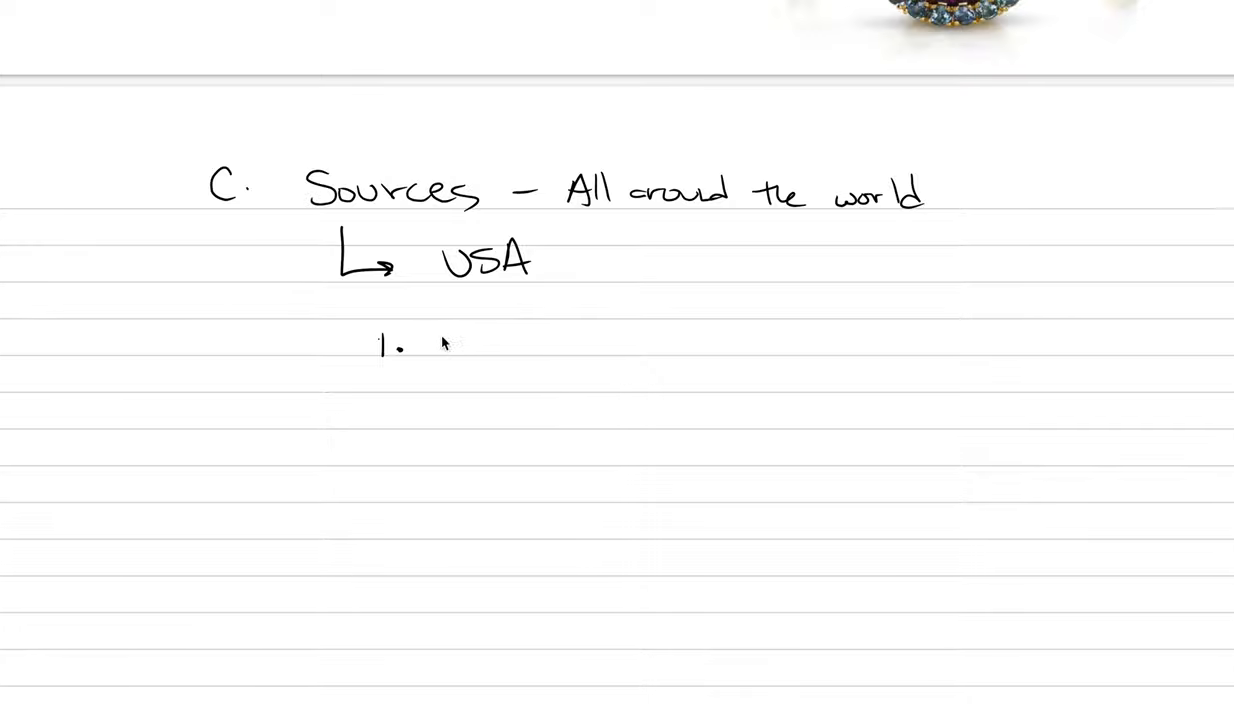
pyautogui.write('Ant Hill')
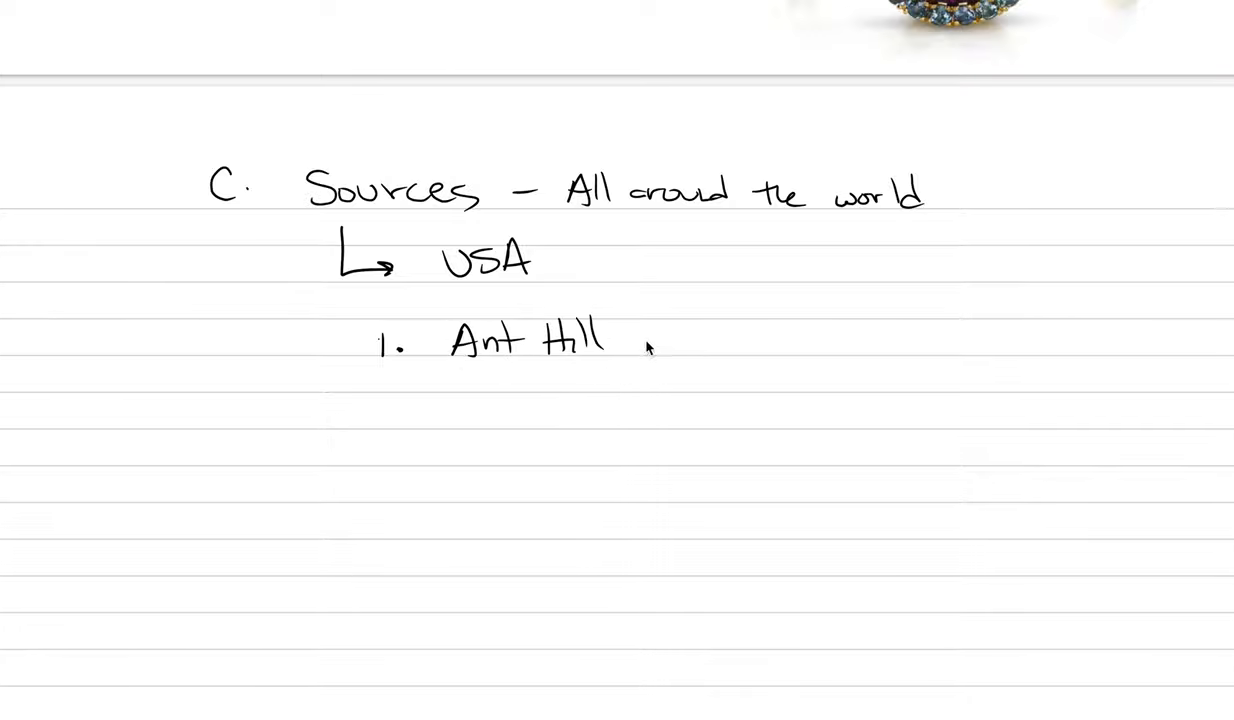
pyautogui.write('Garve')
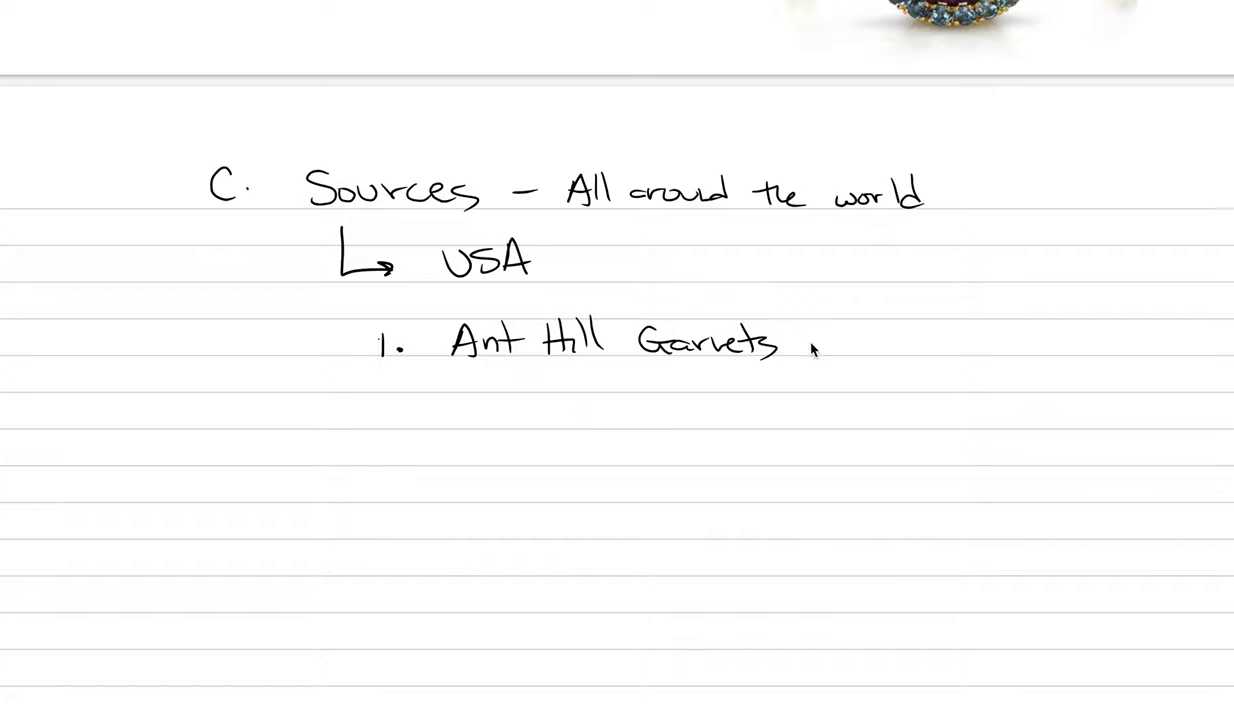
pyautogui.moveTo(876, 350); pyautogui.dragTo(990, 316)
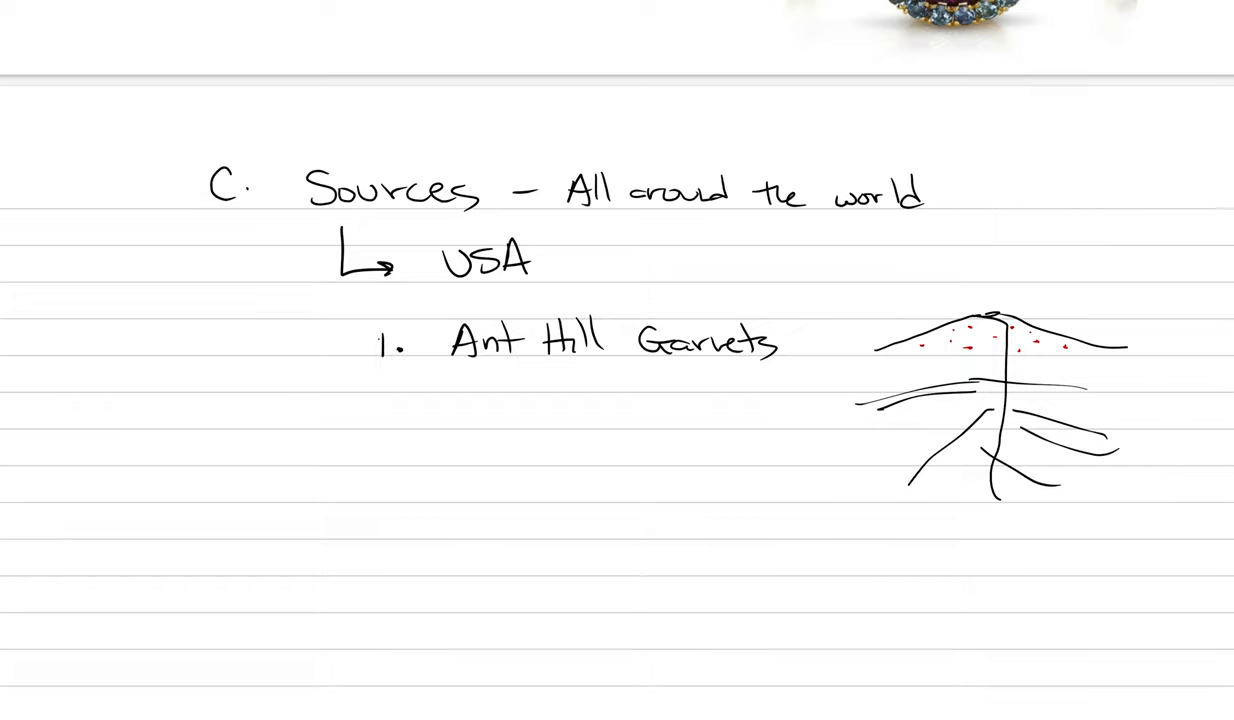
pyautogui.moveTo(460, 390)
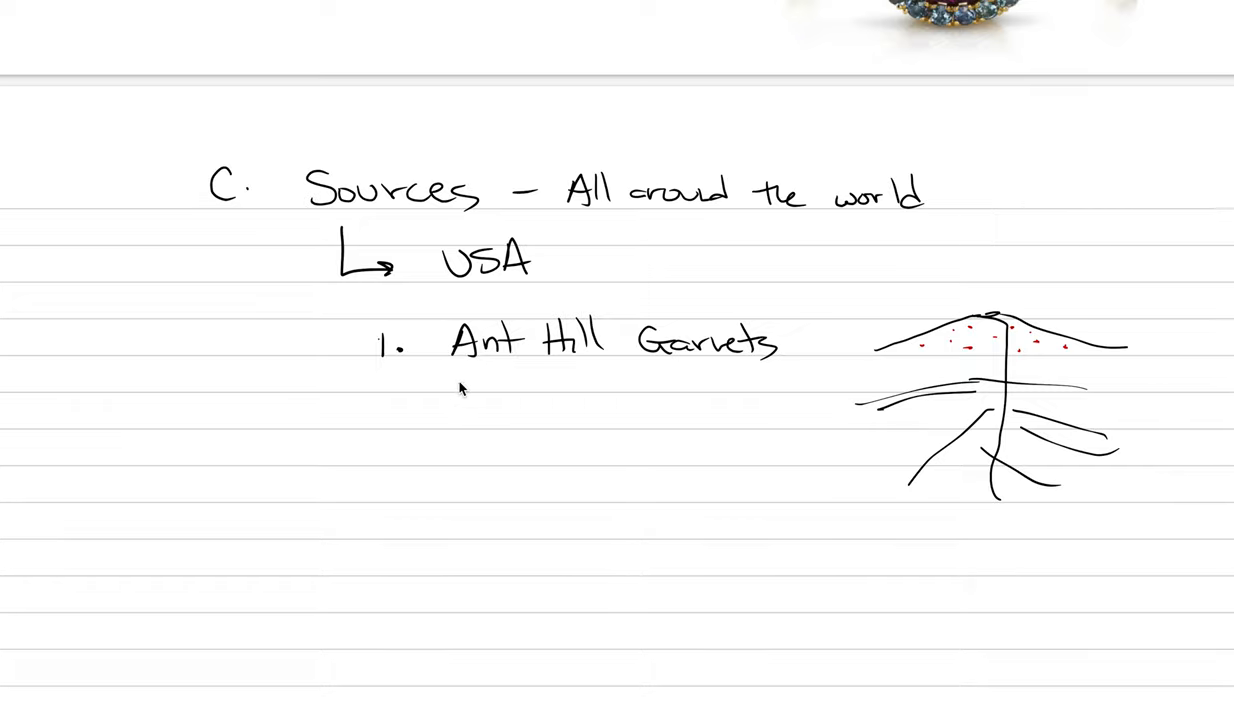
# Note the Ant Hill garnets' small size, Cr trace element and strong red colour
pyautogui.write('les')
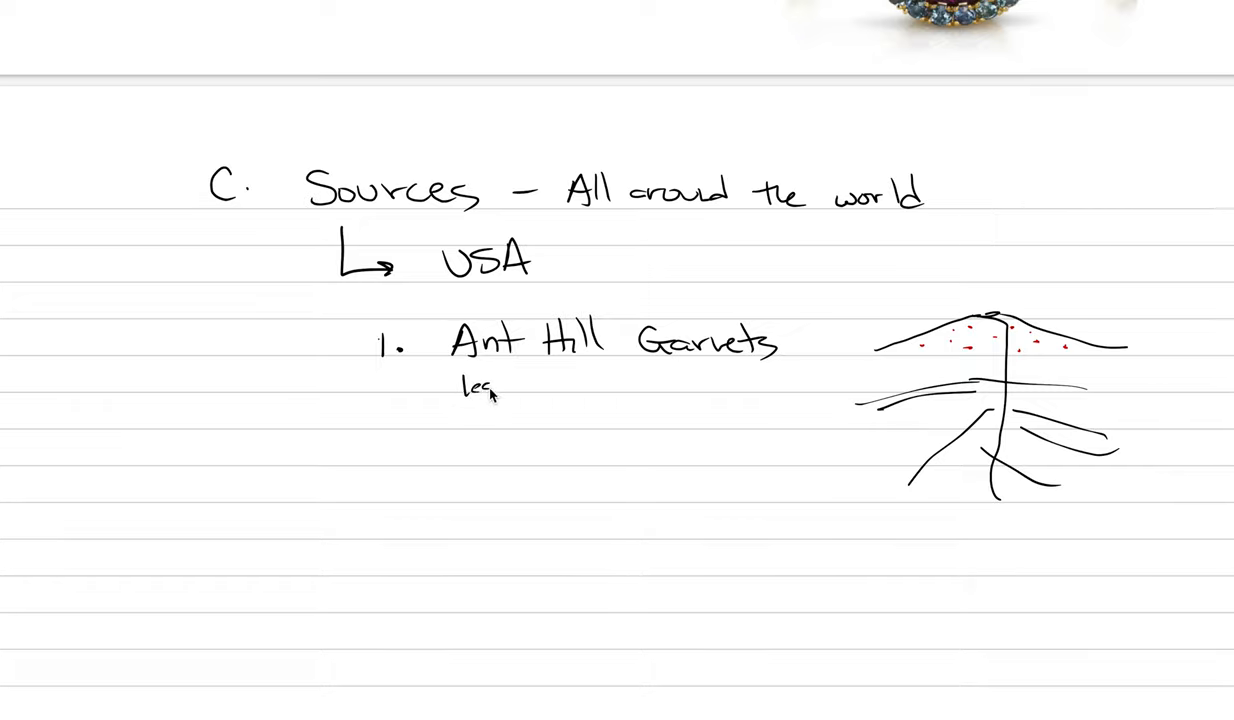
pyautogui.write('less T')
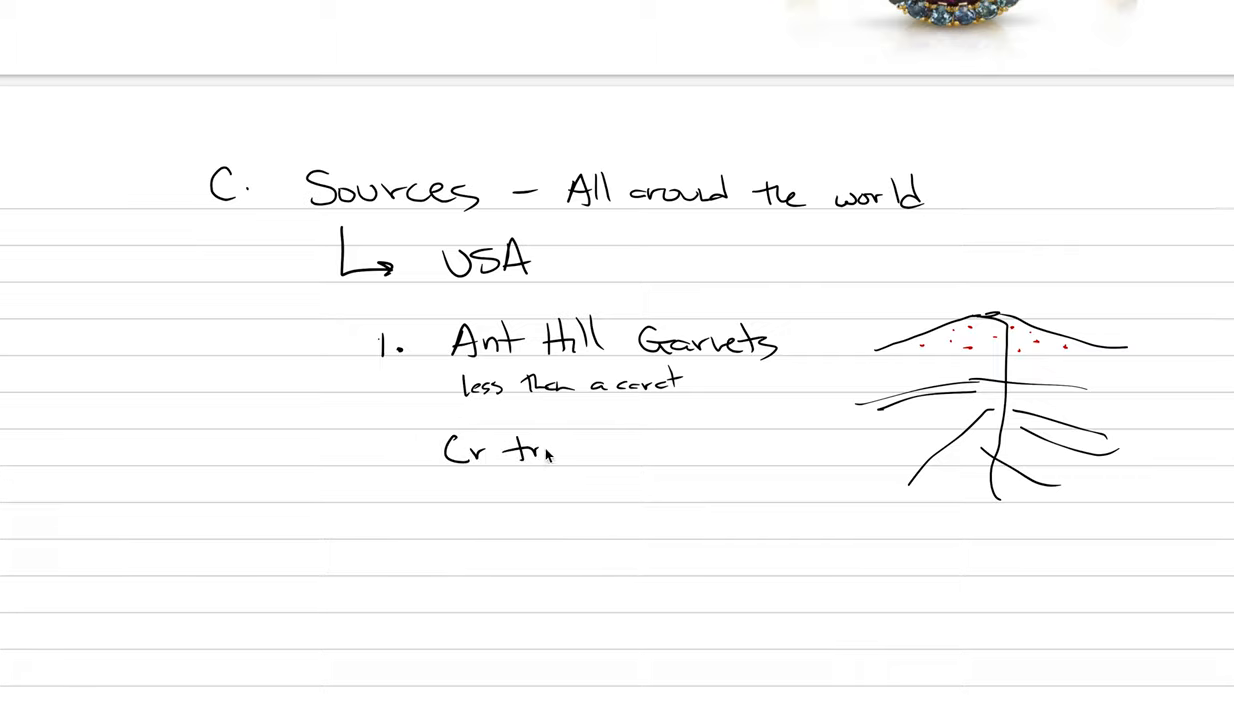
pyautogui.write('race element')
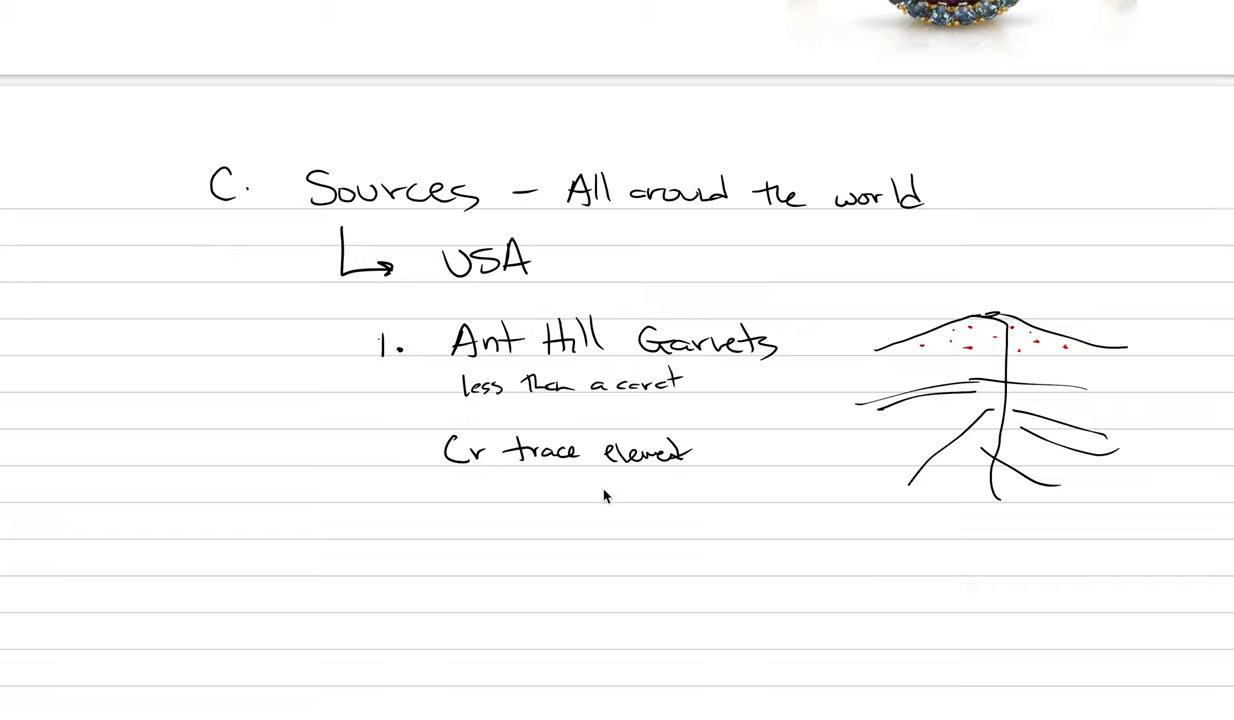
pyautogui.write('Strong')
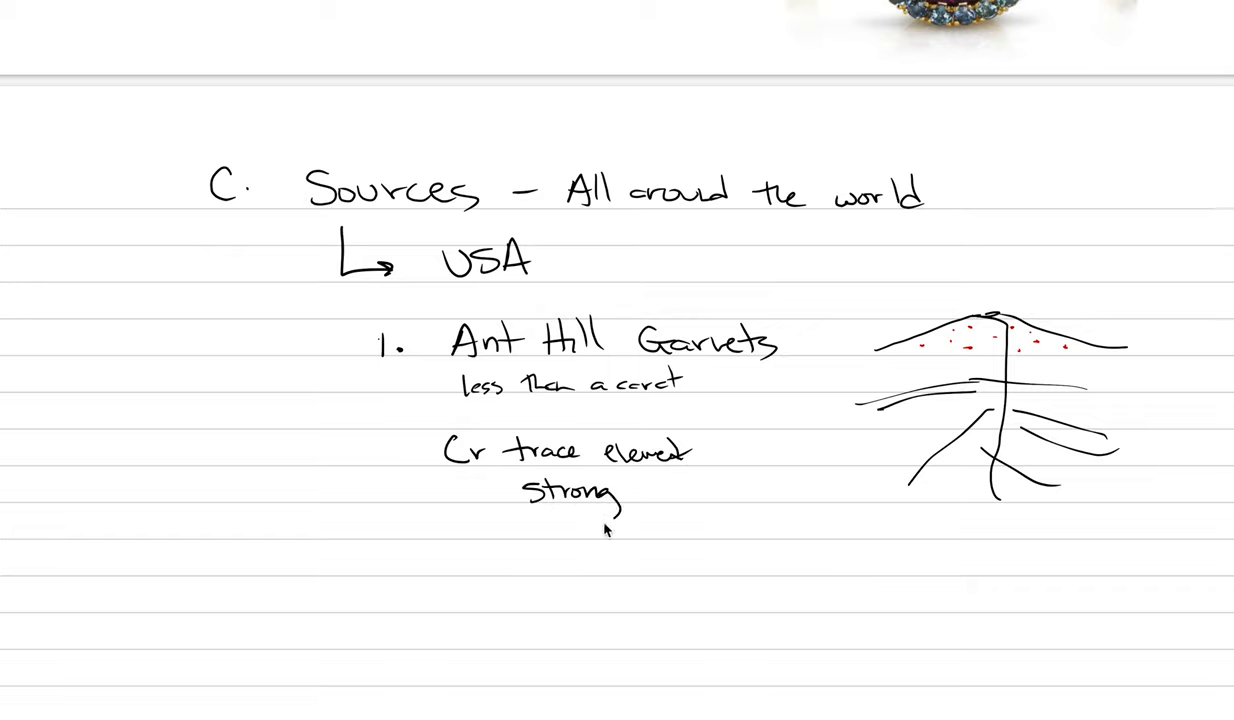
pyautogui.write('Red coln')
pyautogui.write('2.')
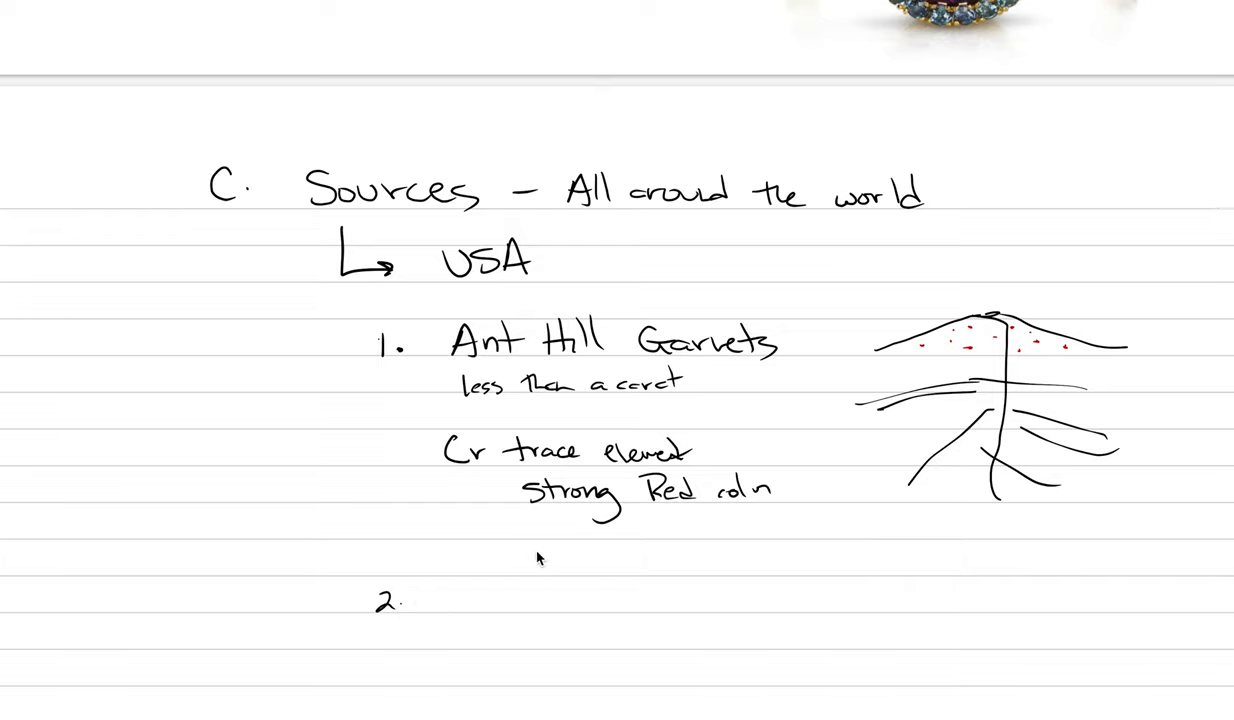
pyautogui.moveTo(476, 598)
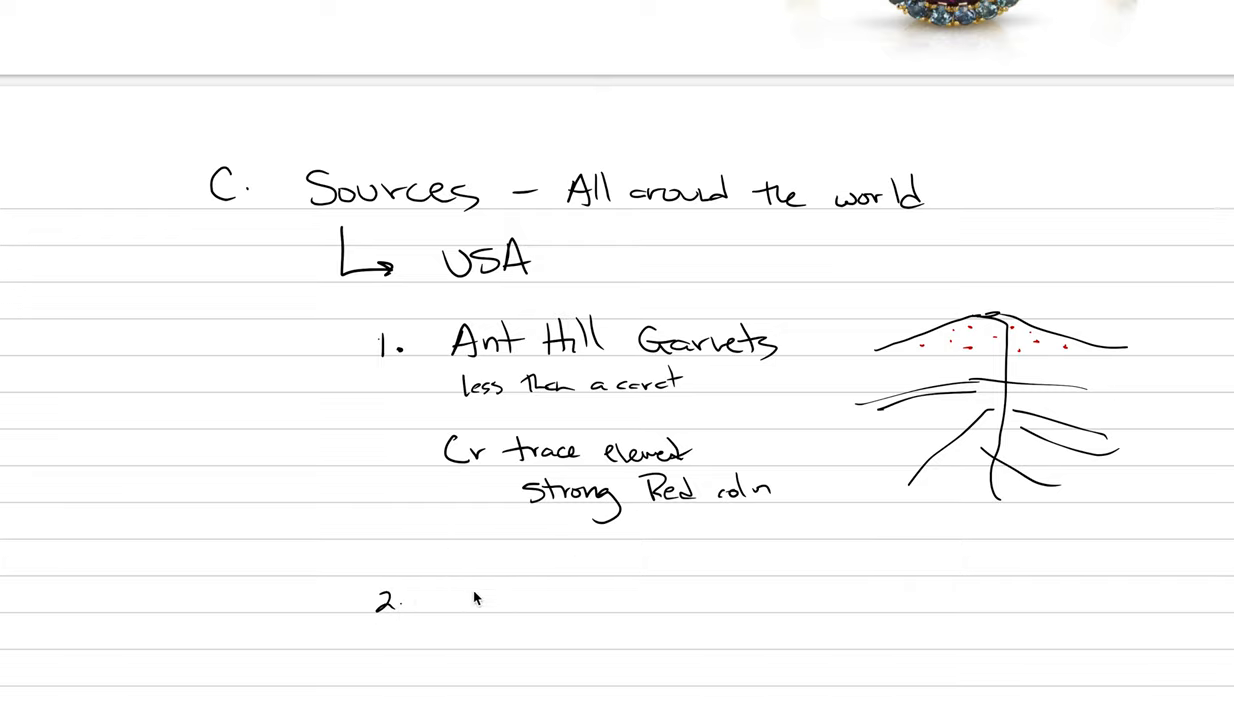
# Handwrite '2. Idaho → Asterisms 4-ray' as the second USA source
pyautogui.write('Idaho →')
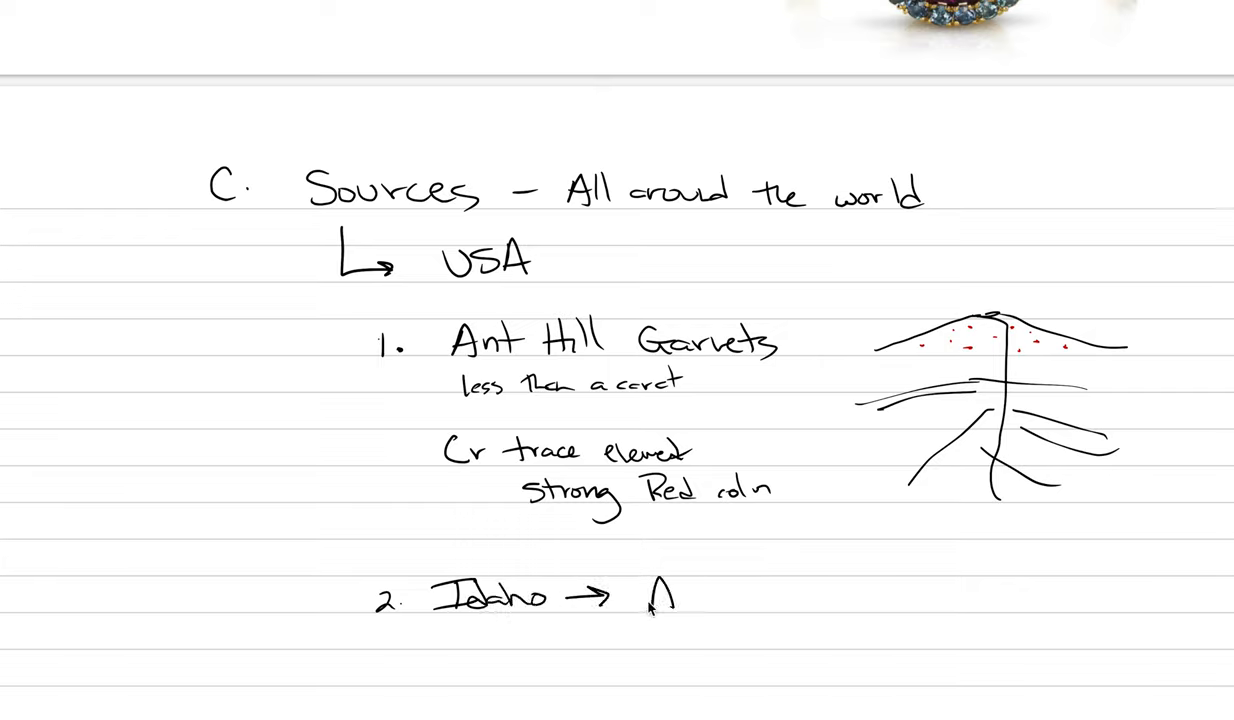
pyautogui.write('Asterr')
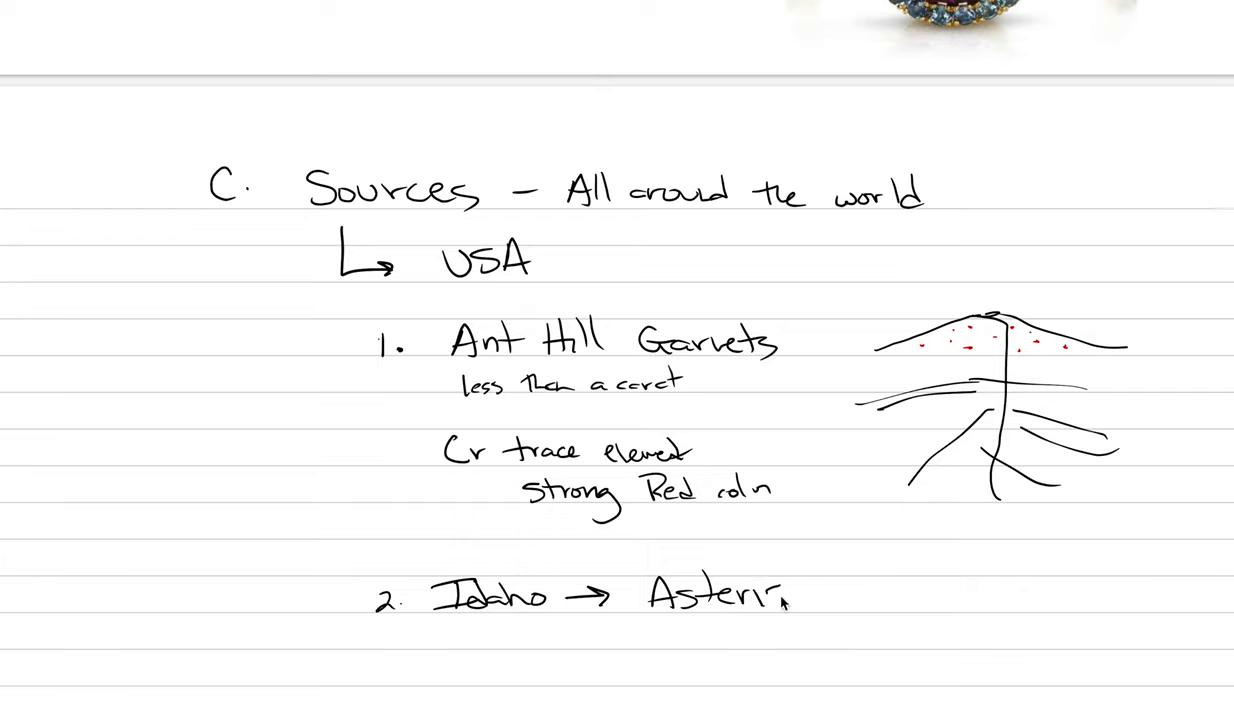
pyautogui.write('ims')
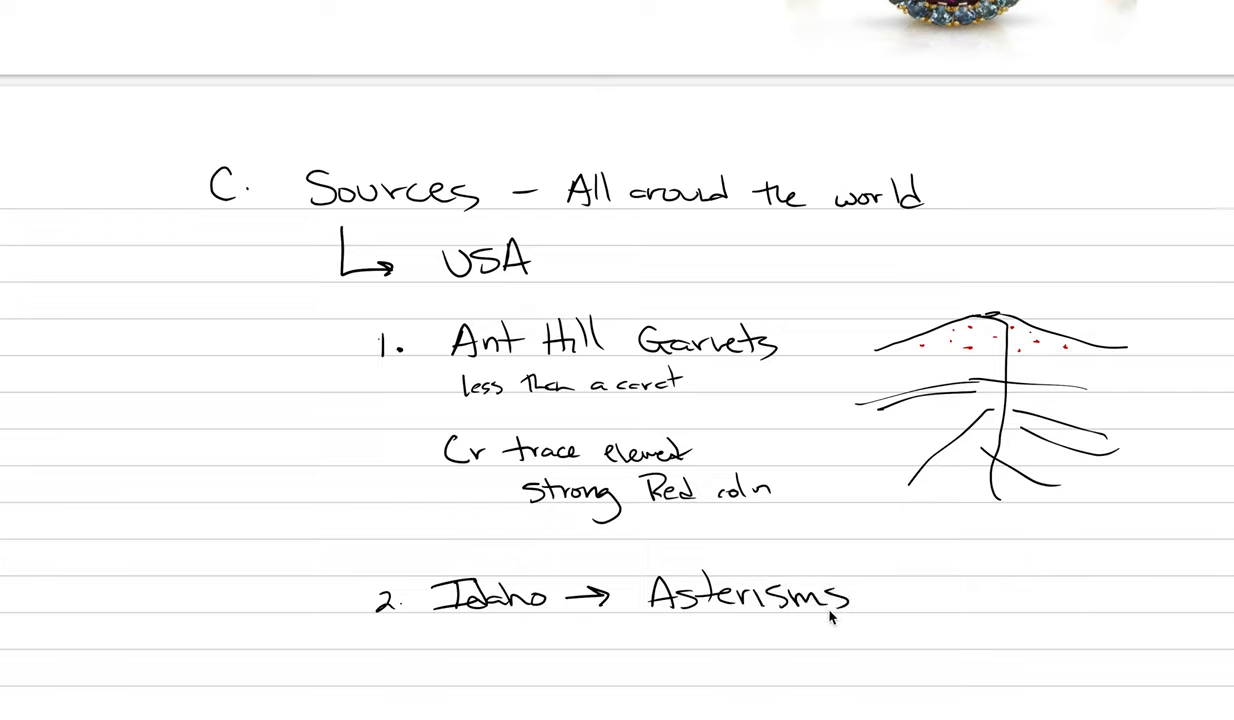
pyautogui.write('4-ray')
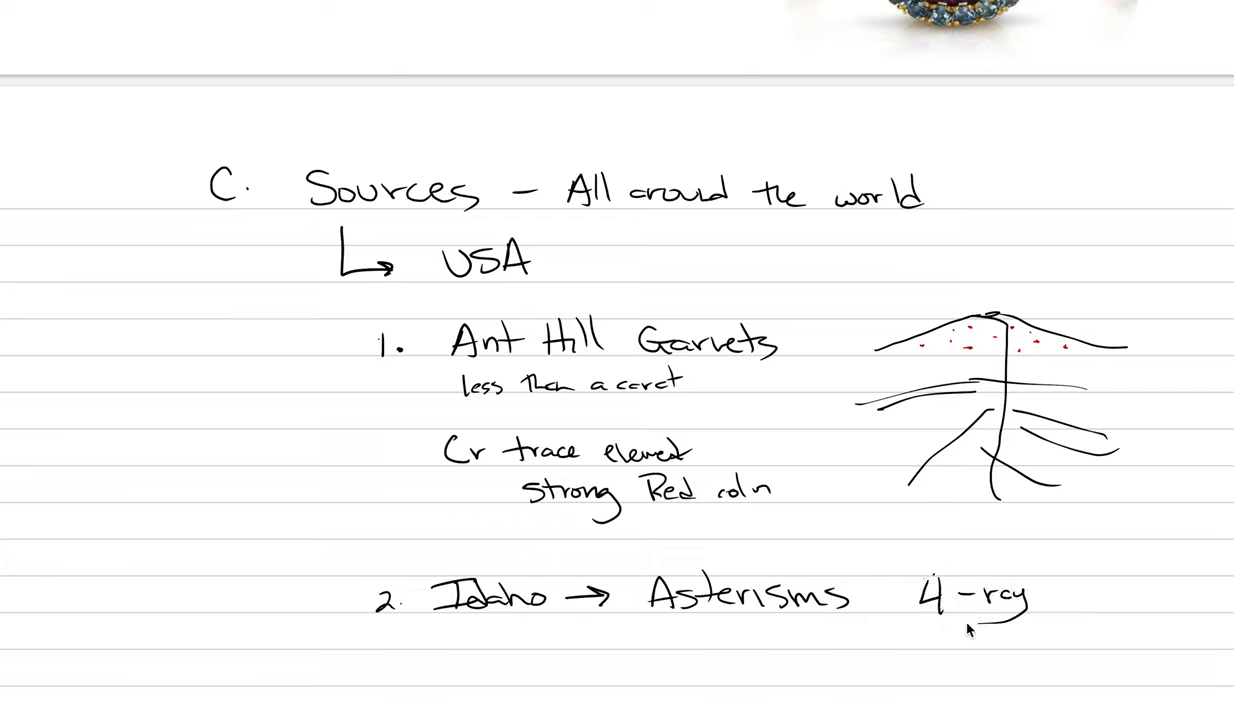